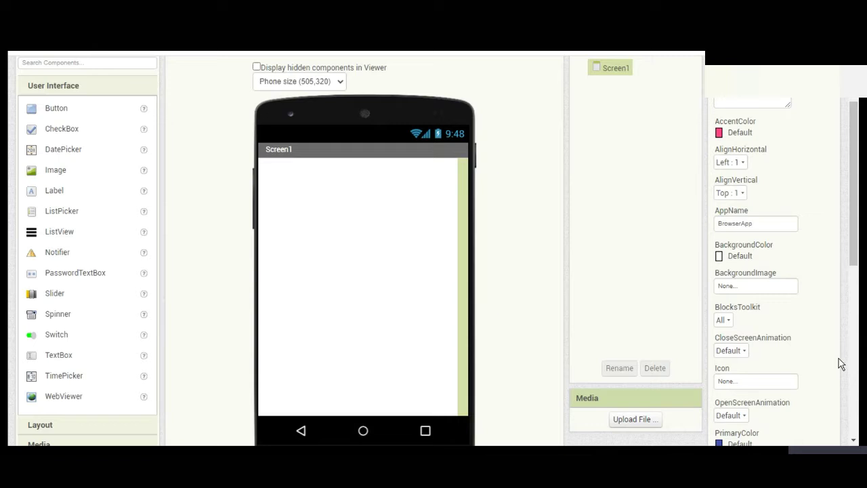
pyautogui.moveTo(231, 313)
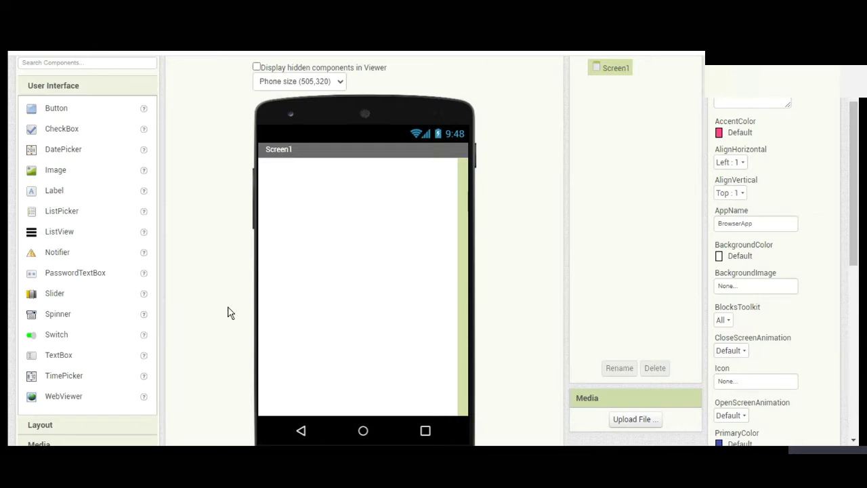
# Set HorizontalArrangement1's Width to Fill parent above WebViewer1
pyautogui.scroll(-3)
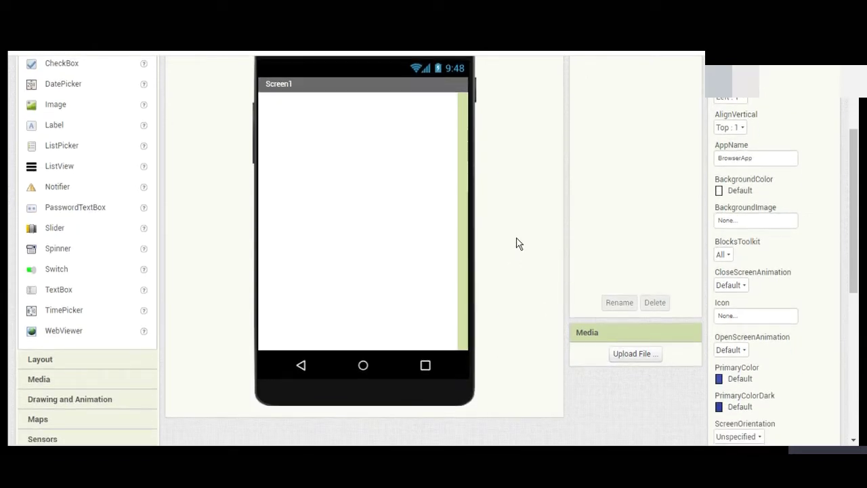
pyautogui.scroll(-3)
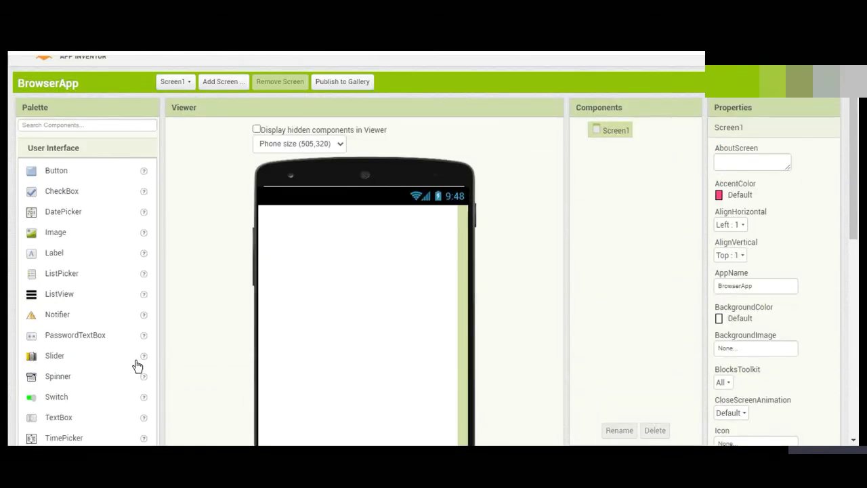
pyautogui.scroll(-3)
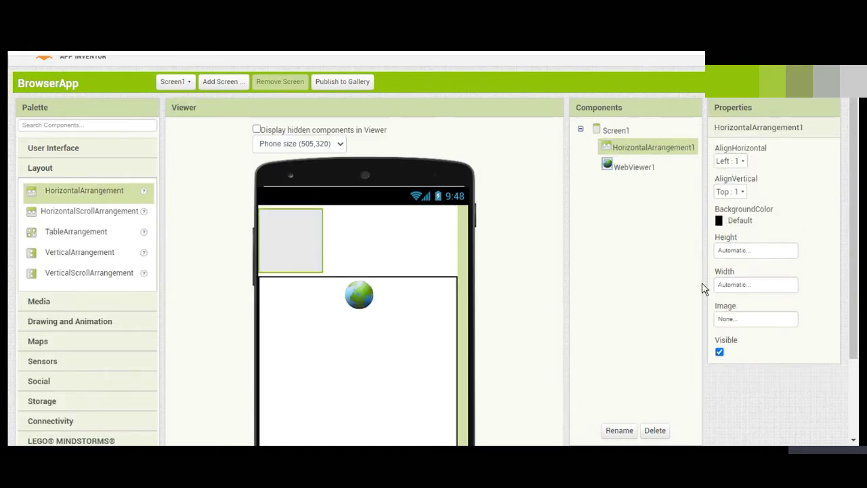
pyautogui.click(756, 284)
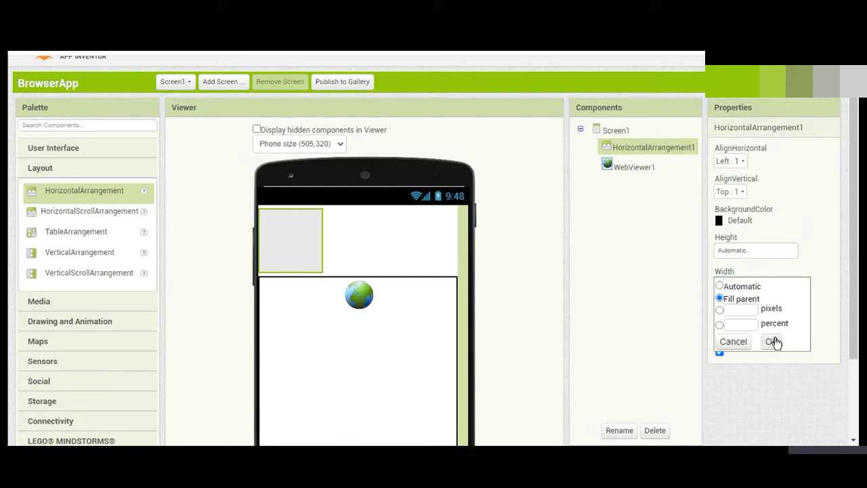
pyautogui.click(773, 341)
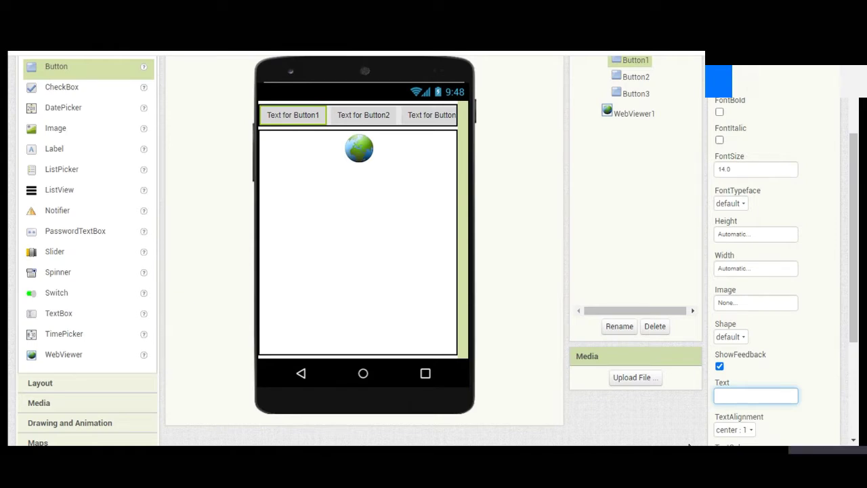
# Set Button1's text to --> and move it between Button2 and Button3
pyautogui.write('-')
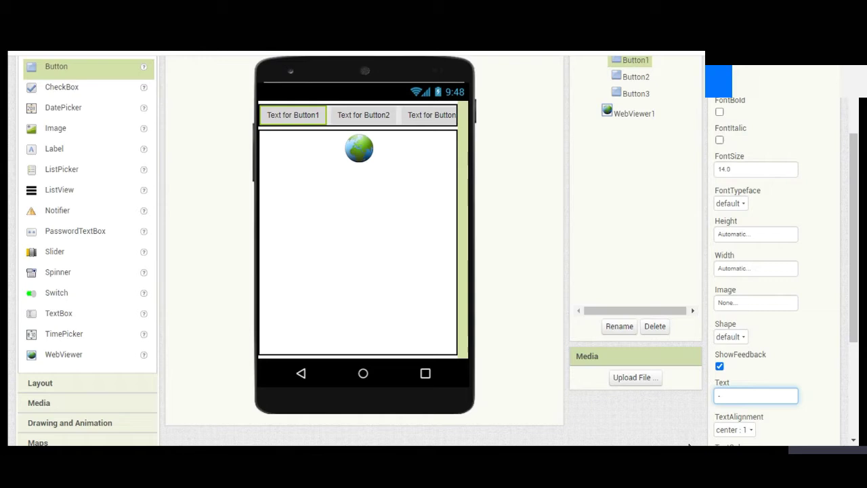
pyautogui.write('->')
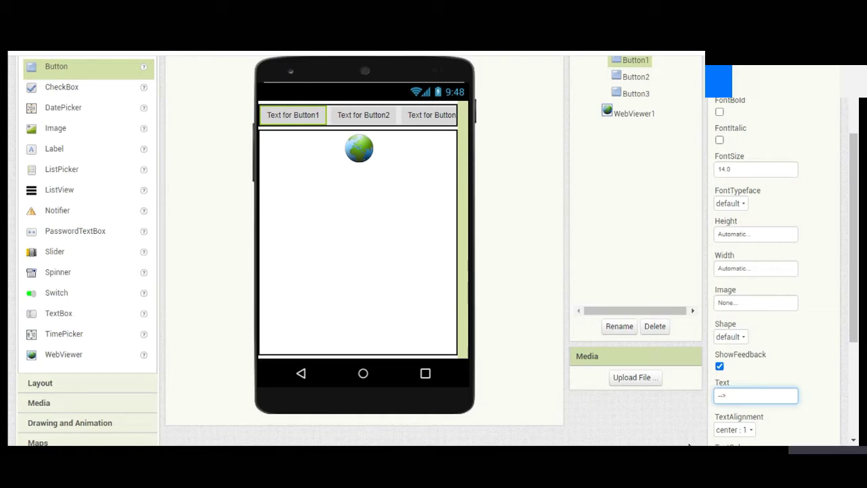
pyautogui.write('-->')
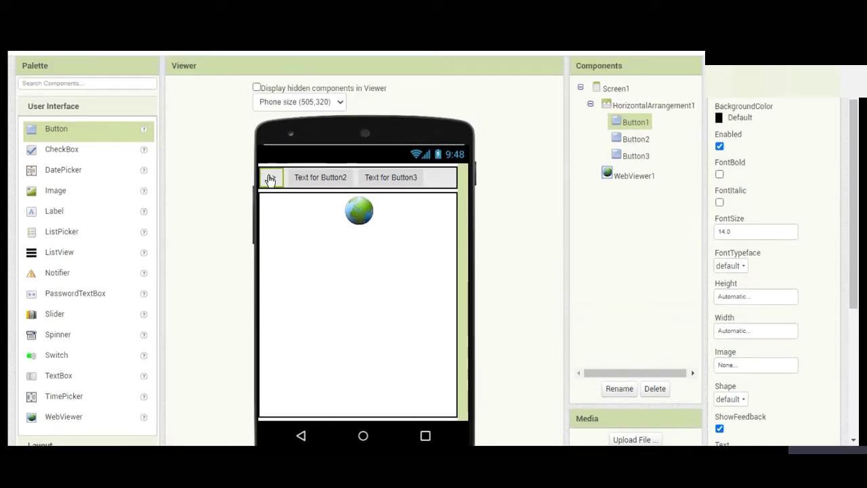
pyautogui.moveTo(270, 178); pyautogui.dragTo(358, 187)
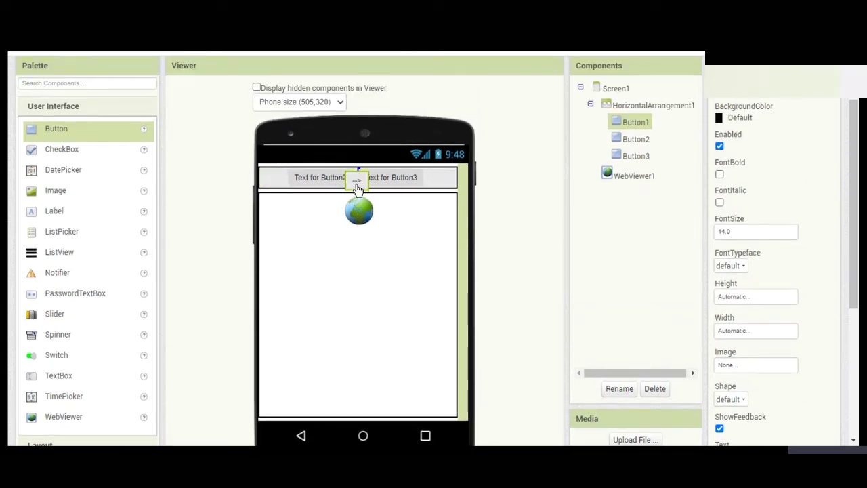
# Rename Button1 to 'next' and begin renaming Button2
pyautogui.click(616, 88)
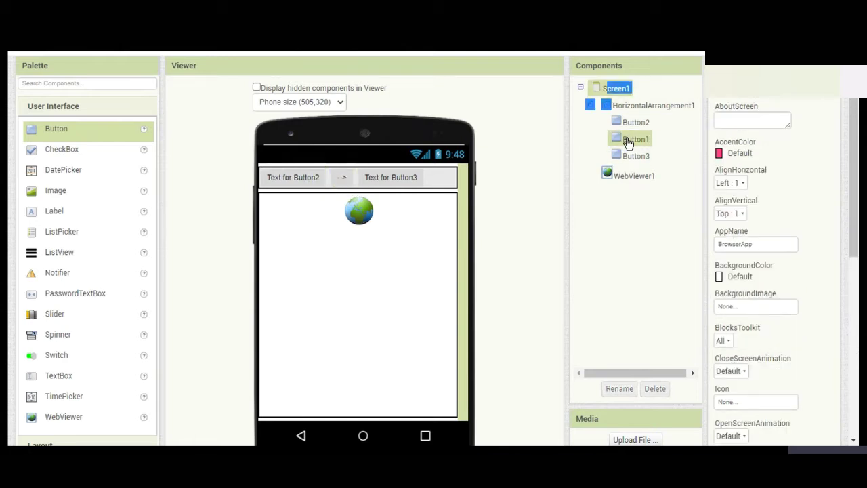
pyautogui.click(619, 388)
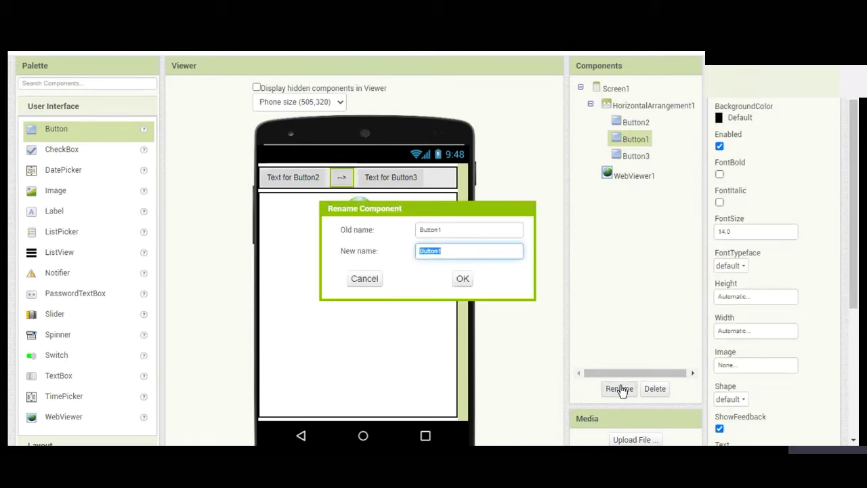
pyautogui.write('next')
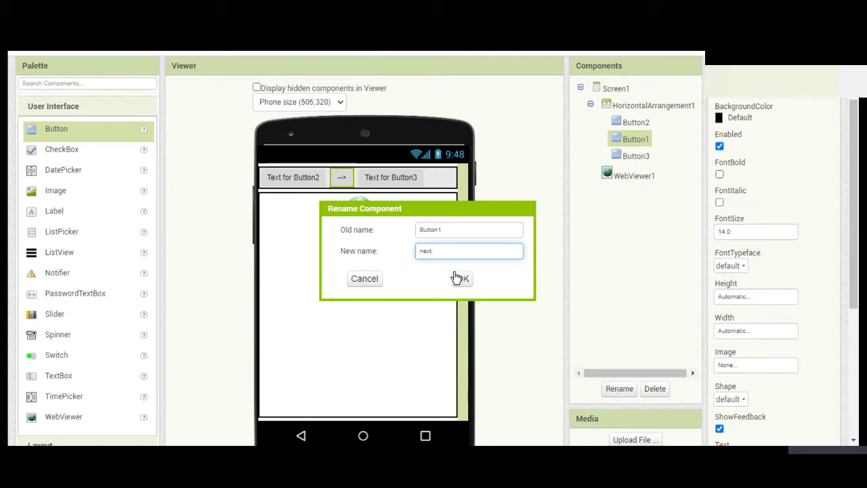
pyautogui.click(461, 279)
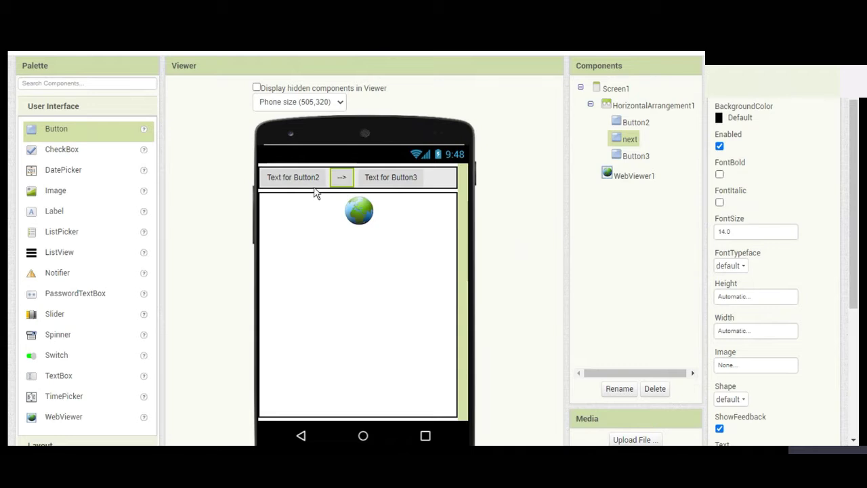
pyautogui.click(292, 176)
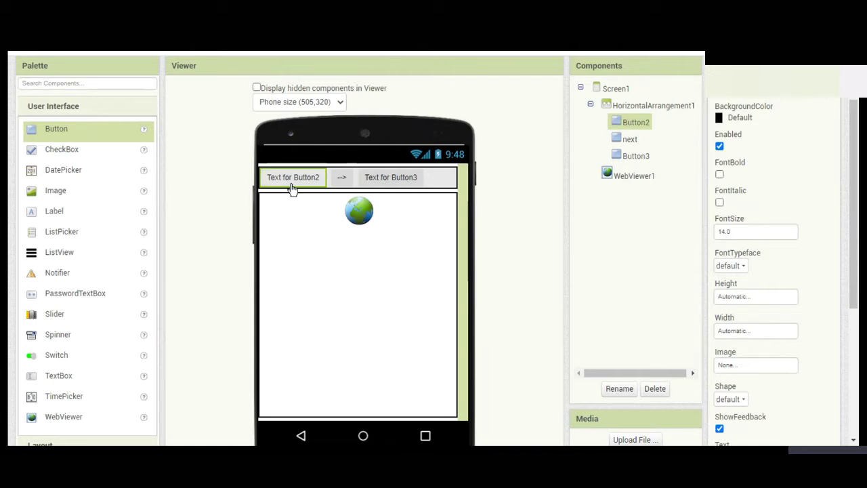
pyautogui.click(619, 389)
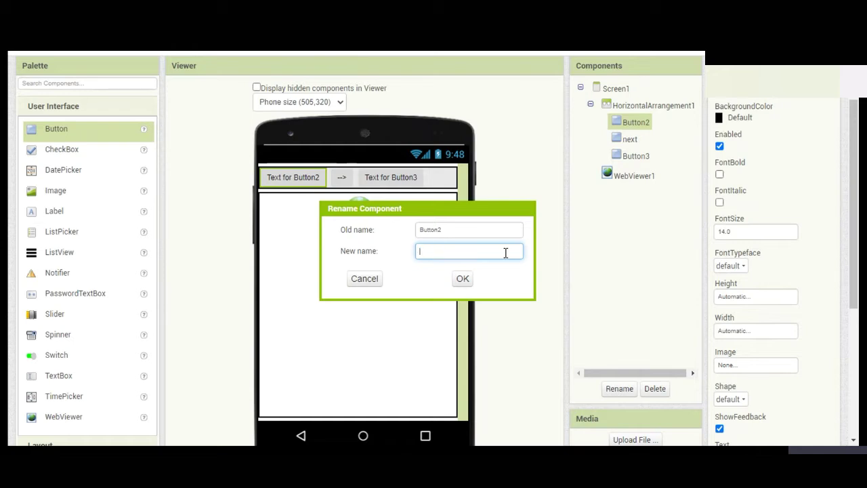
# Rename Button2 to 'back' and set Button3's text to R
pyautogui.write('back')
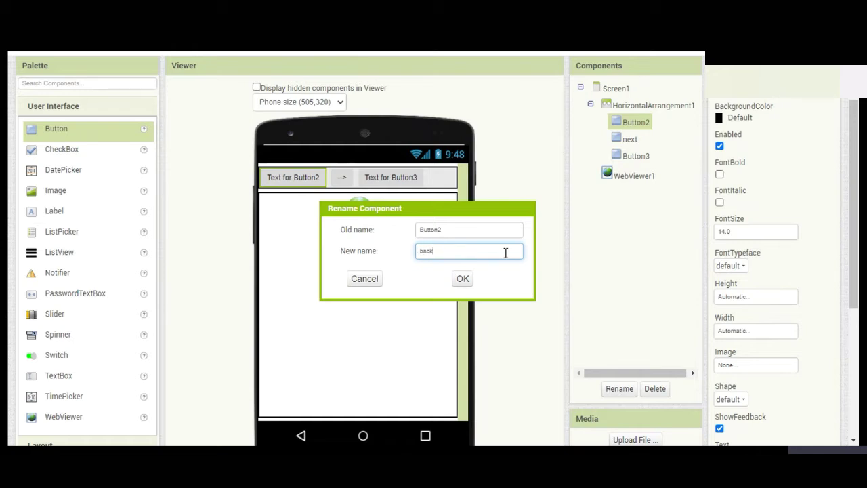
pyautogui.click(462, 279)
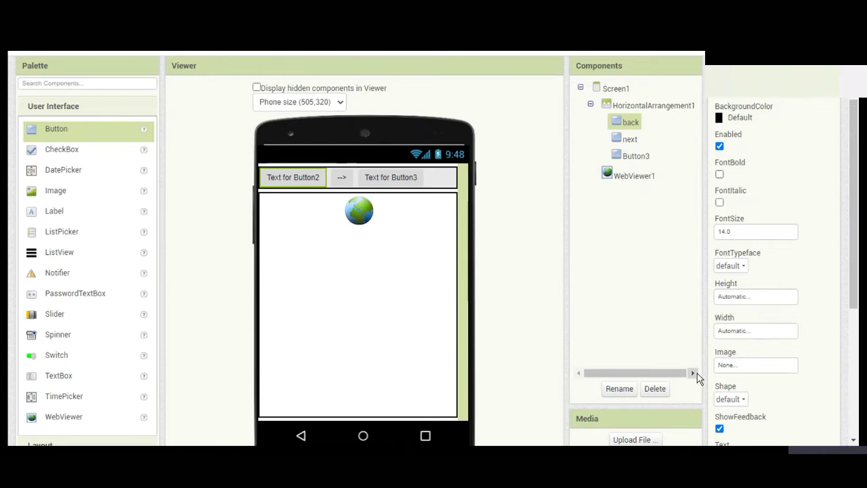
pyautogui.scroll(-3)
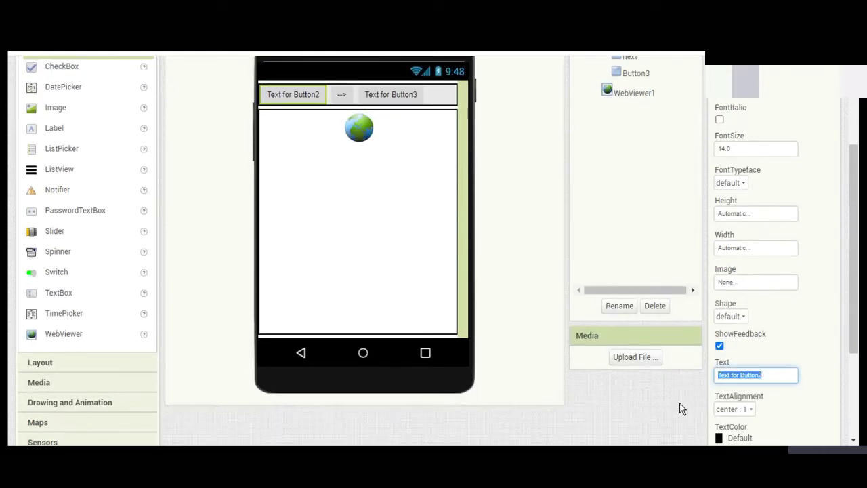
pyautogui.moveTo(675, 416)
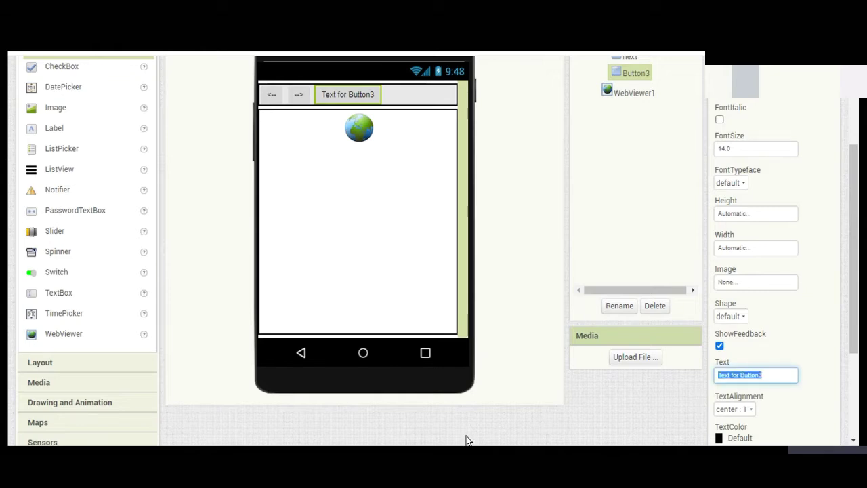
pyautogui.write('R')
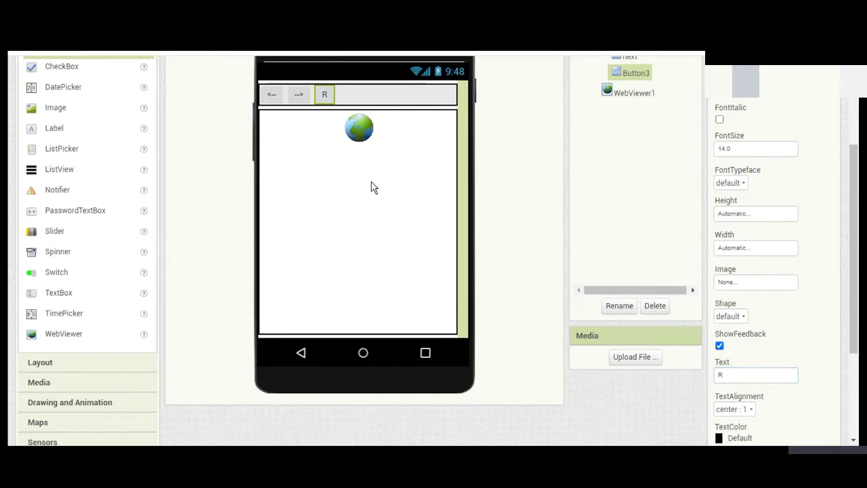
pyautogui.click(298, 94)
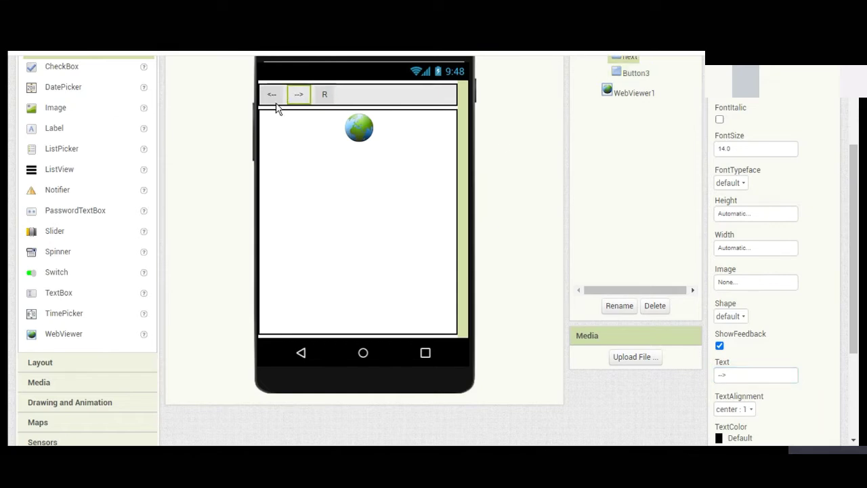
pyautogui.moveTo(452, 99)
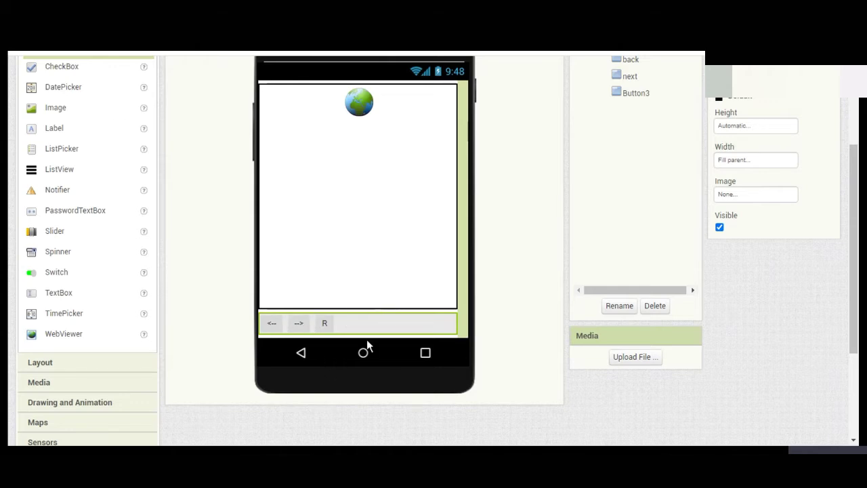
pyautogui.moveTo(481, 281)
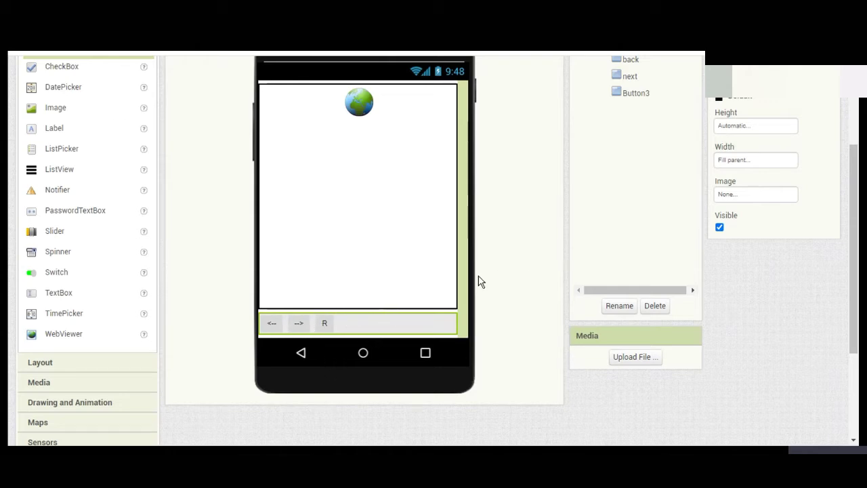
pyautogui.moveTo(332, 111)
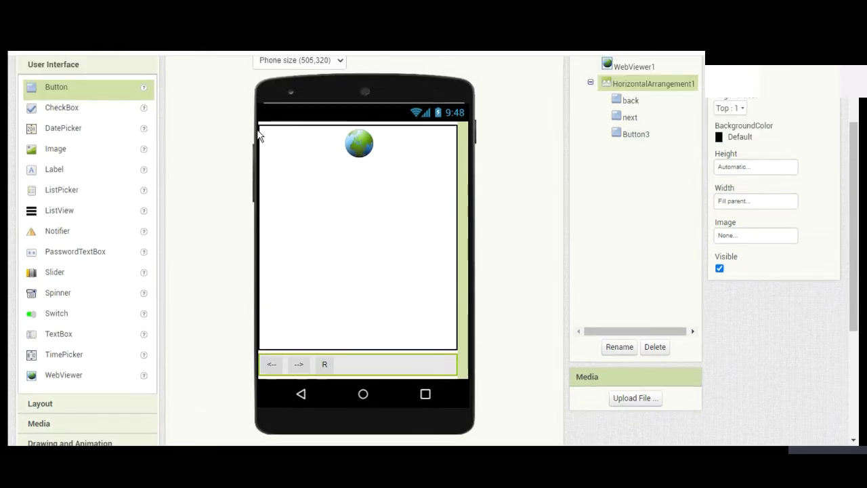
pyautogui.moveTo(478, 141)
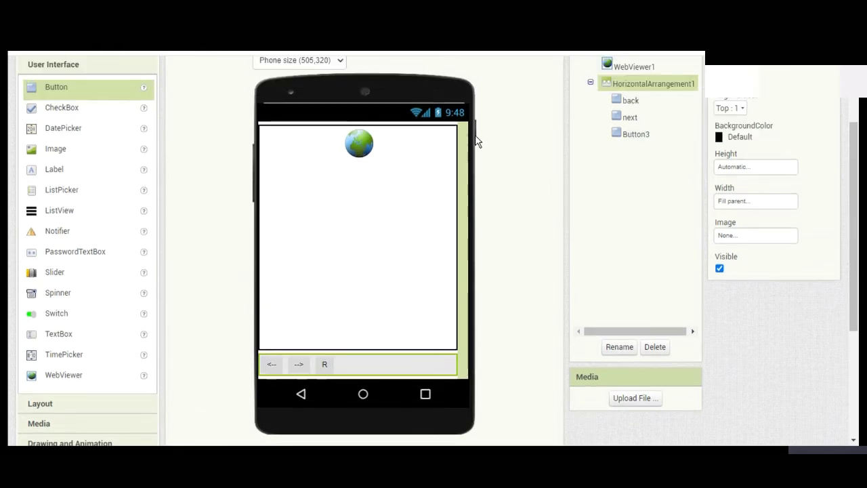
# Select WebViewer1, then HorizontalArrangement1, in the Components tree
pyautogui.click(635, 65)
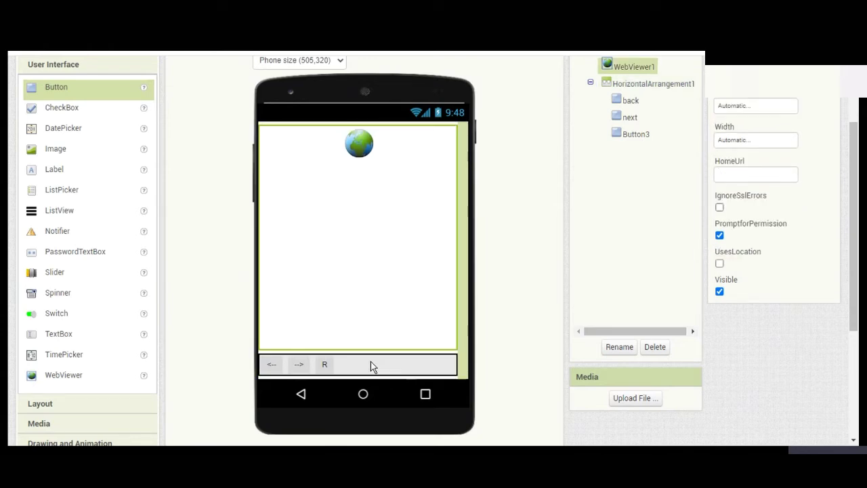
pyautogui.click(655, 84)
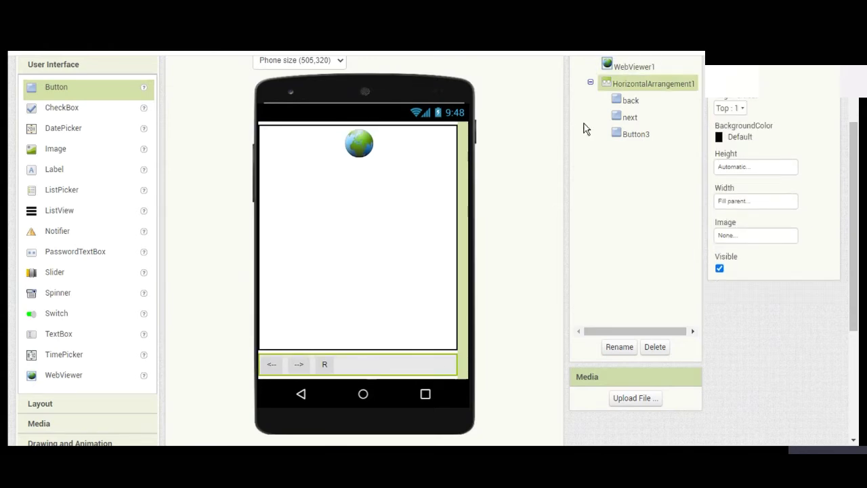
pyautogui.moveTo(73, 197)
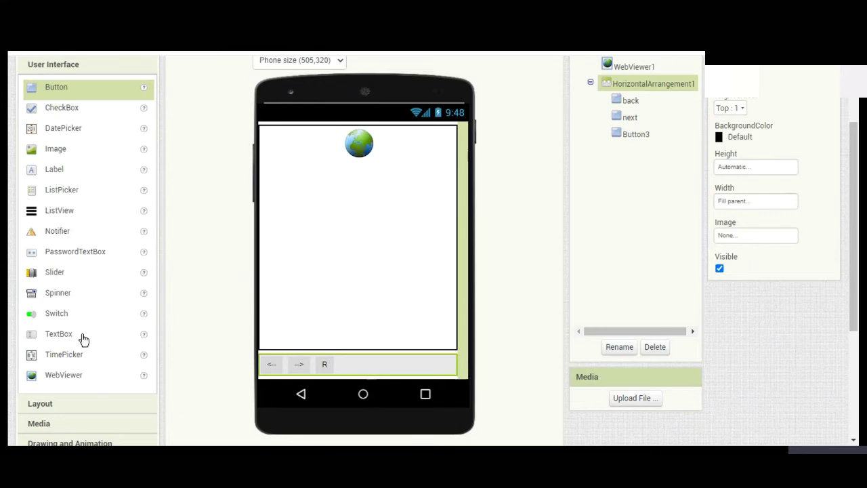
# Add a TextBox to the toolbar row with Width set to Fill parent
pyautogui.moveTo(59, 334); pyautogui.dragTo(389, 365)
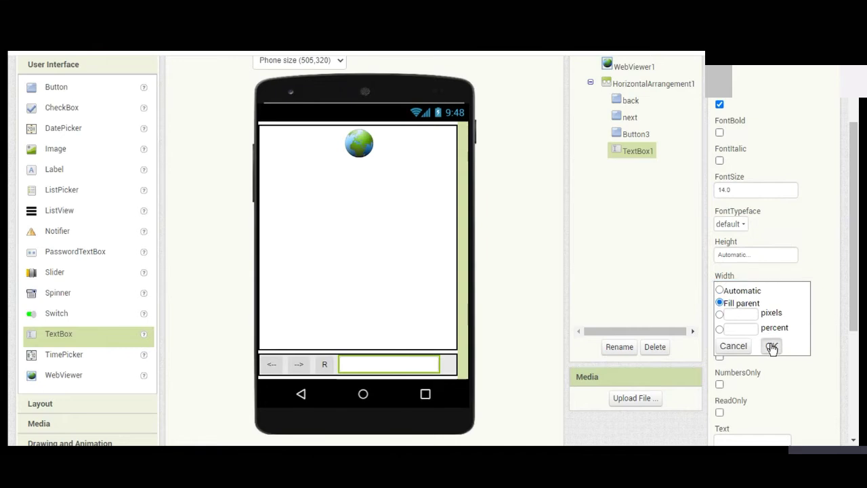
pyautogui.click(772, 346)
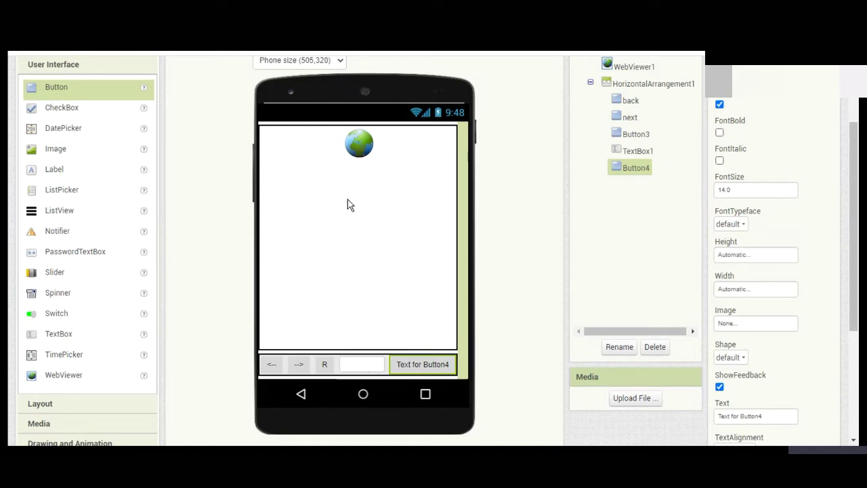
# Set Button4's text to Search
pyautogui.scroll(-3)
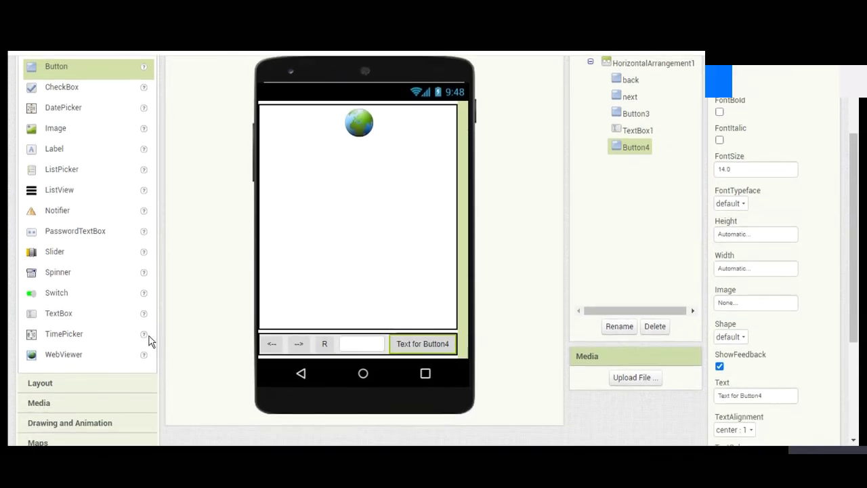
pyautogui.moveTo(409, 317)
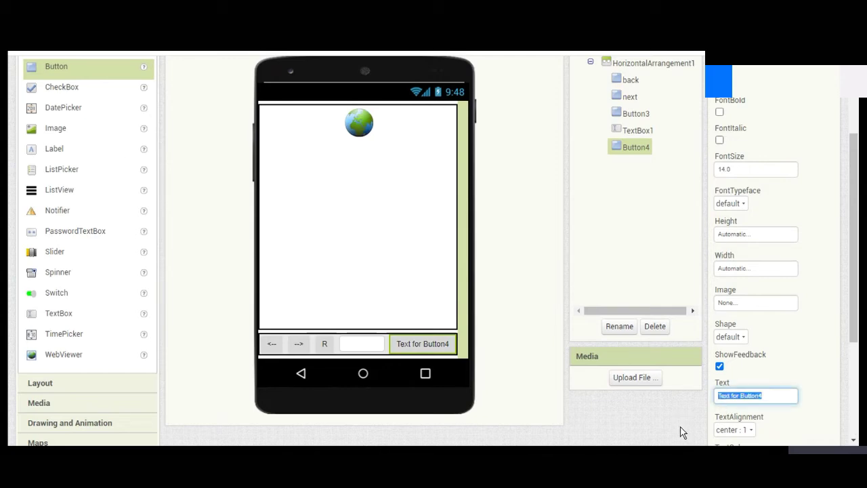
pyautogui.write('ol')
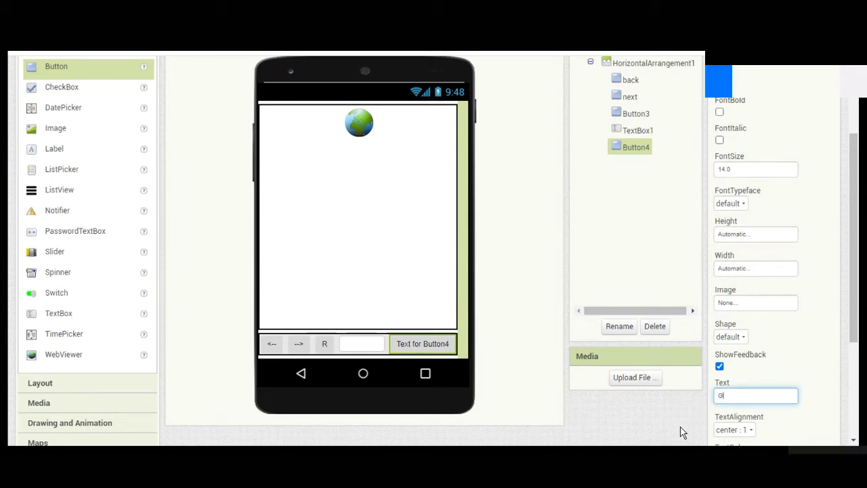
pyautogui.write('Seal')
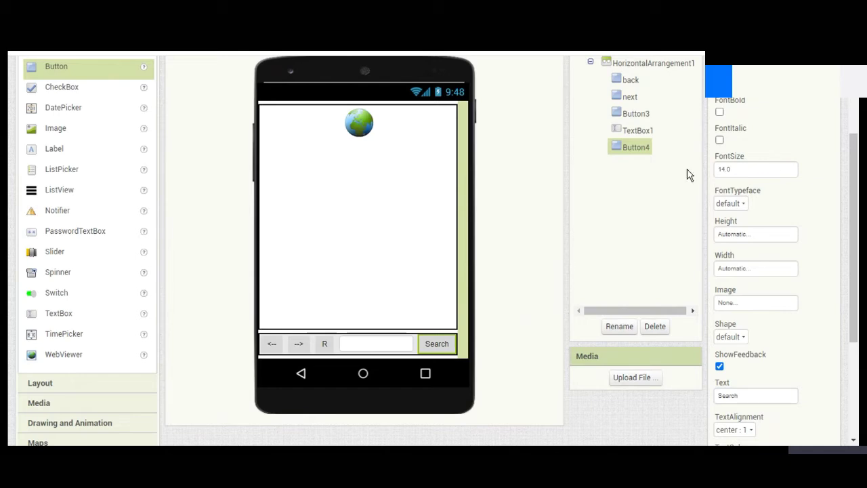
# Make the Search, R, next and back buttons' text bold
pyautogui.click(720, 112)
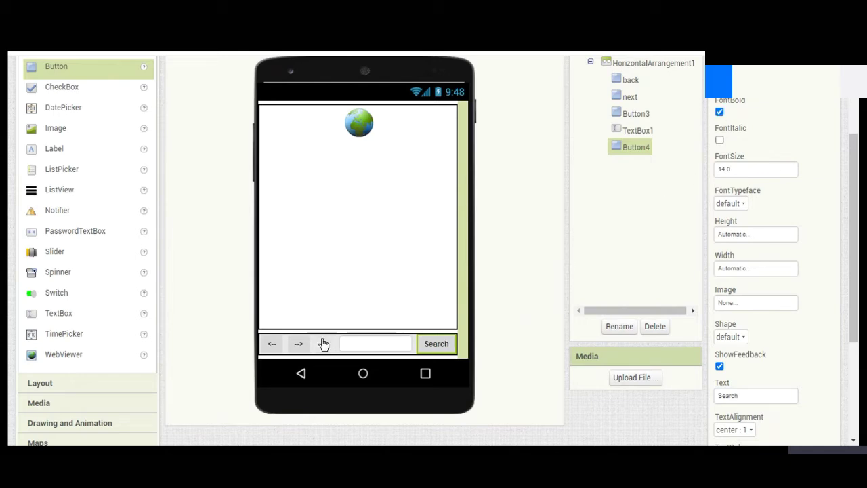
pyautogui.write('R')
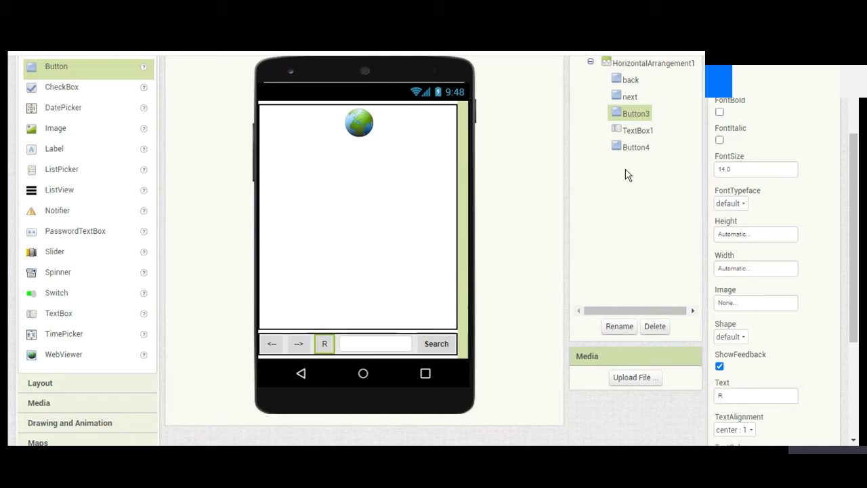
pyautogui.click(720, 111)
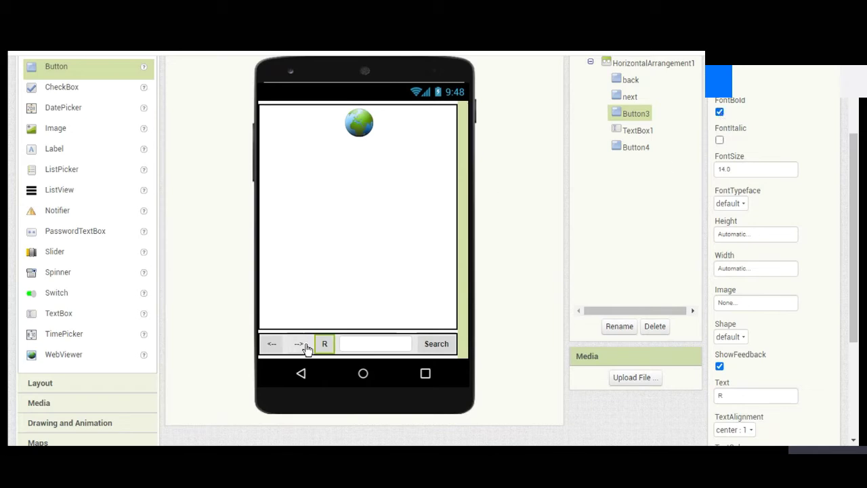
pyautogui.click(299, 343)
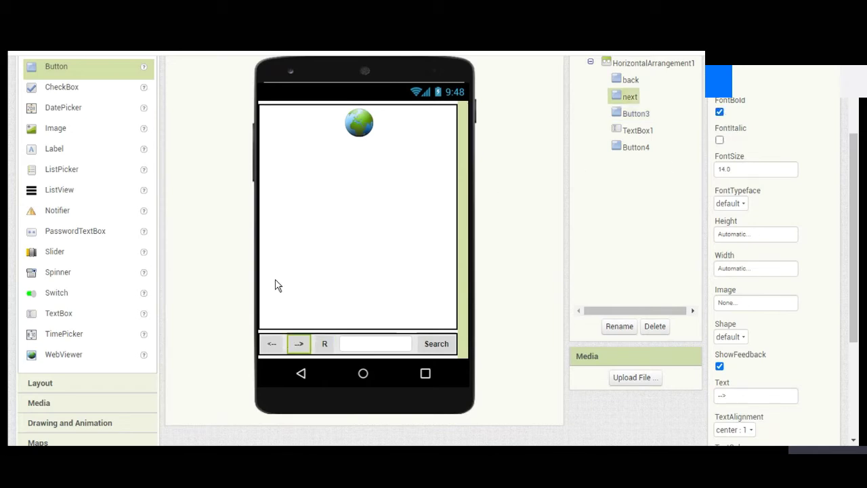
pyautogui.click(629, 79)
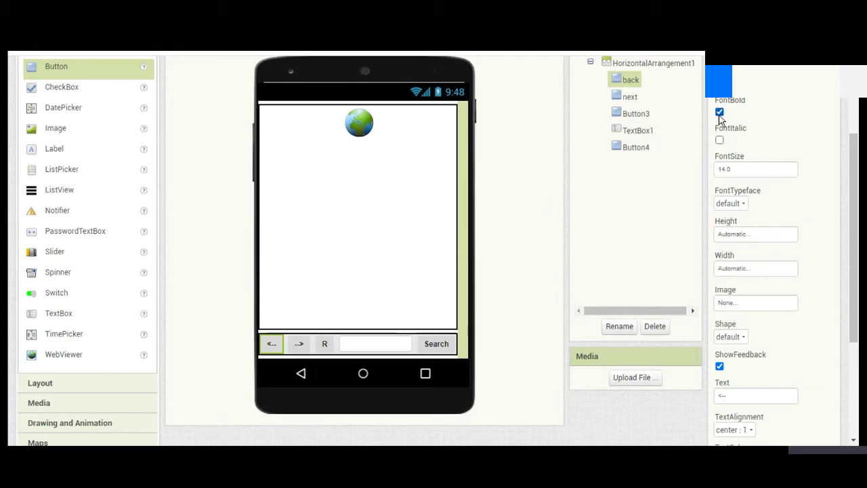
pyautogui.moveTo(485, 365)
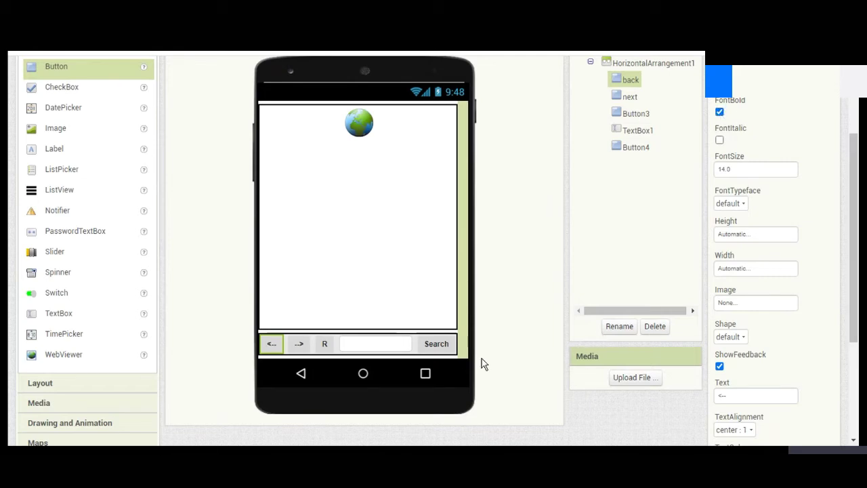
pyautogui.moveTo(463, 362)
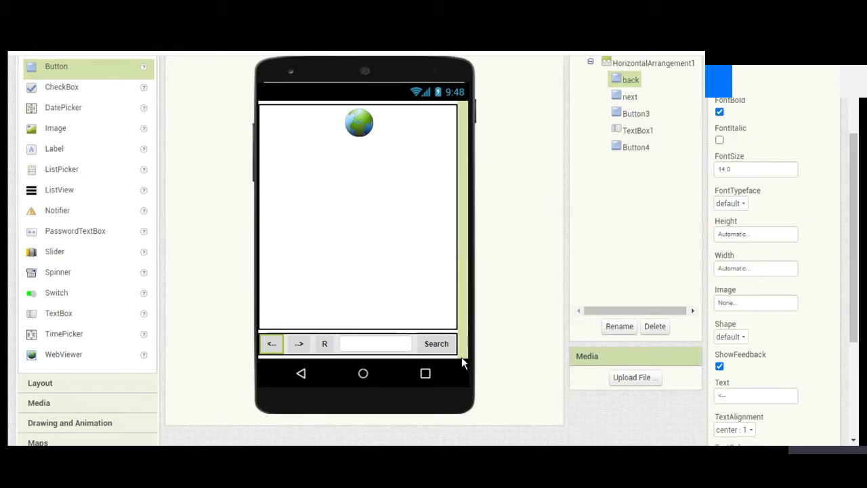
pyautogui.moveTo(463, 364)
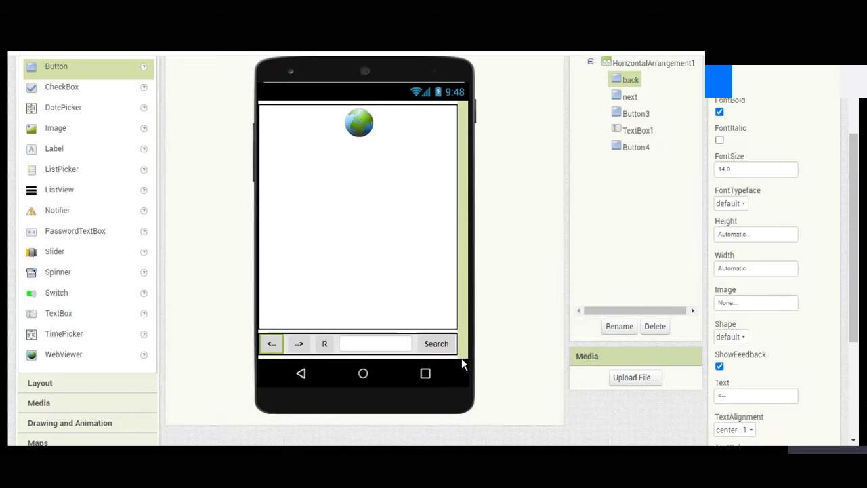
pyautogui.moveTo(368, 300)
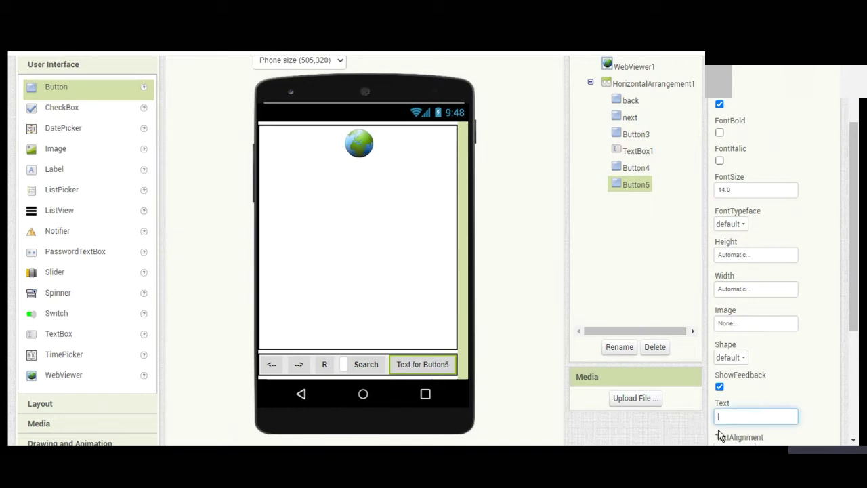
# Give the fifth button the text Home and make it bold
pyautogui.write('Home')
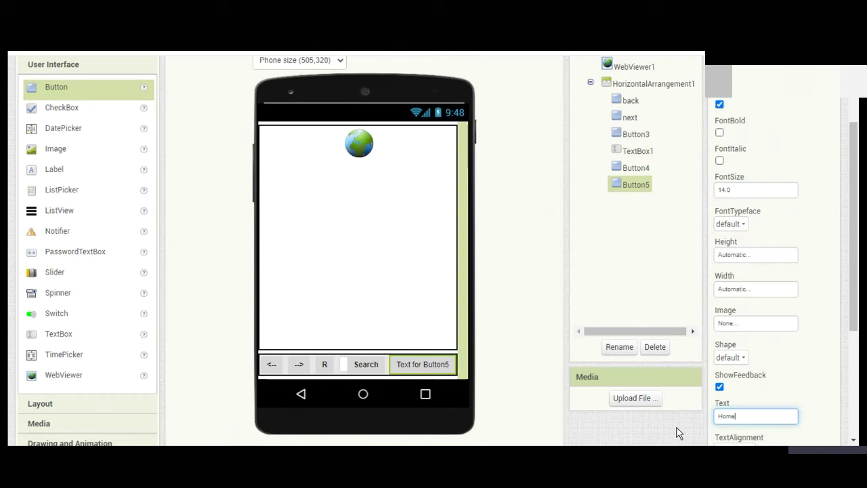
pyautogui.write('Home')
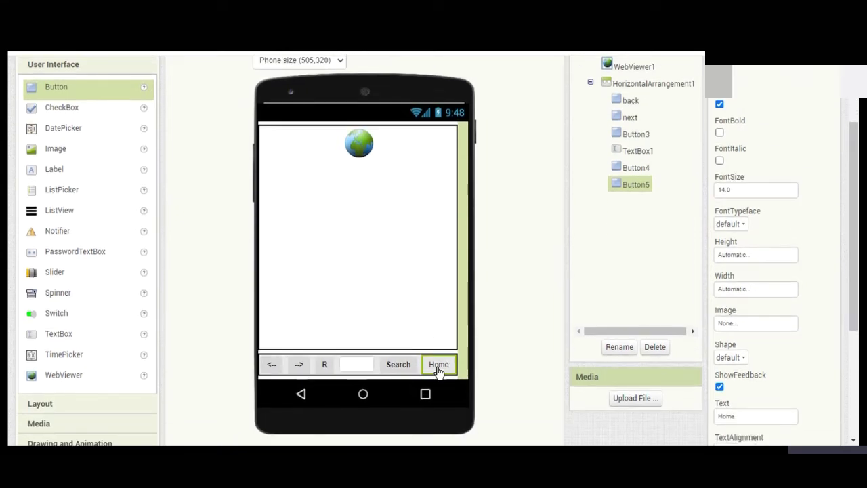
pyautogui.click(720, 133)
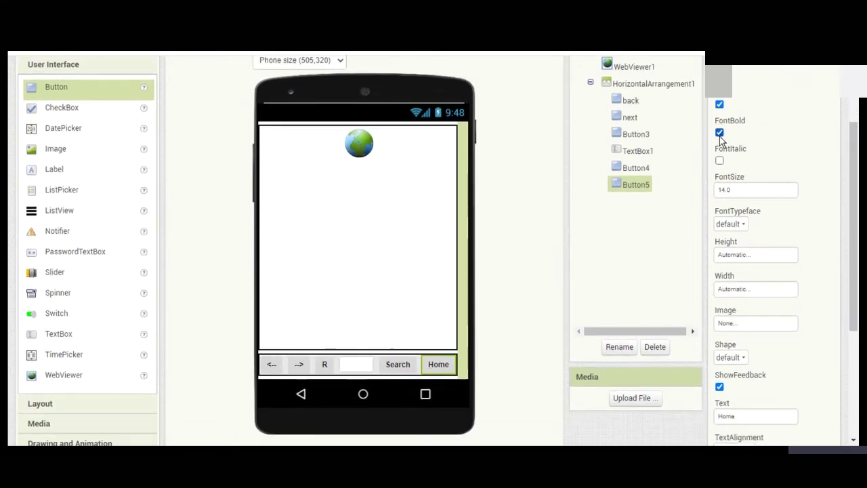
pyautogui.click(635, 167)
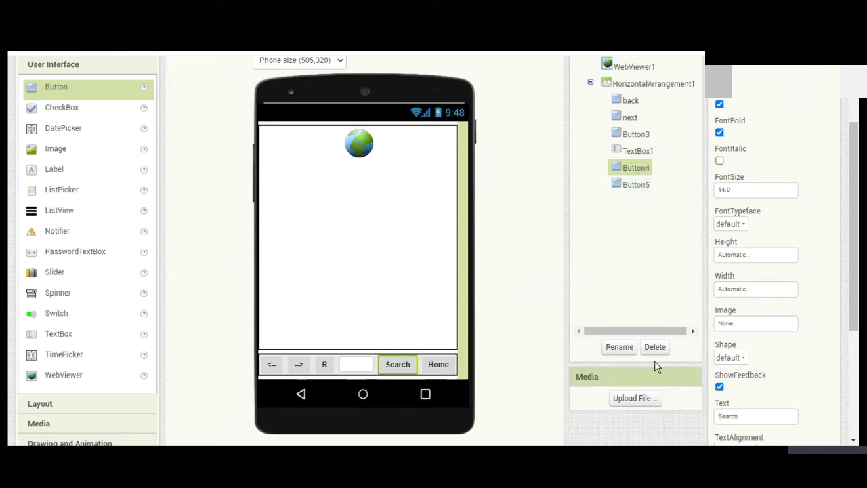
pyautogui.click(635, 184)
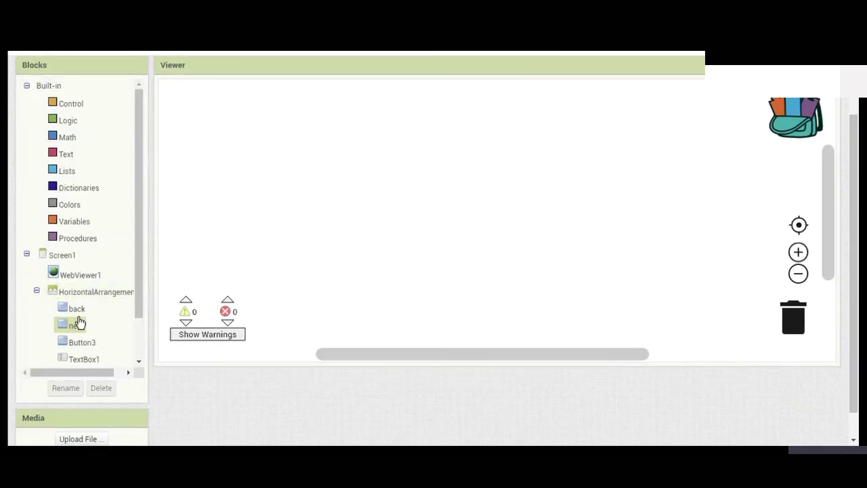
# Place when back.Click calling WebViewer1.GoBack, then duplicate that handler
pyautogui.click(76, 308)
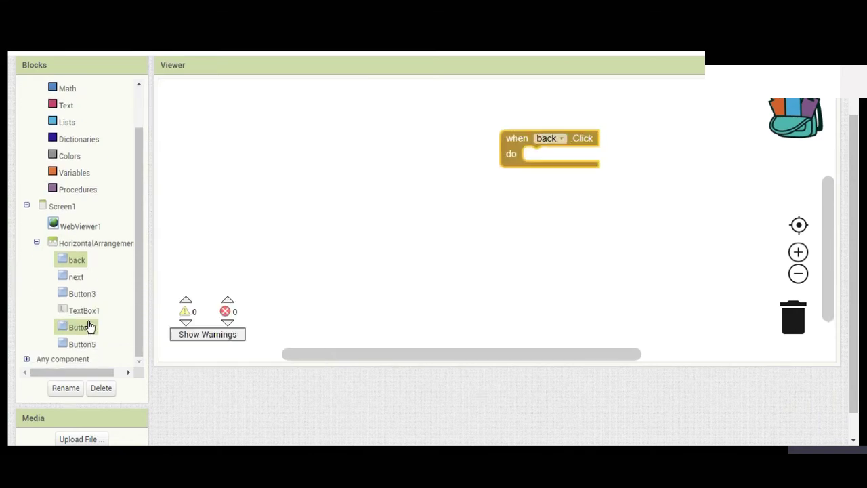
pyautogui.click(80, 226)
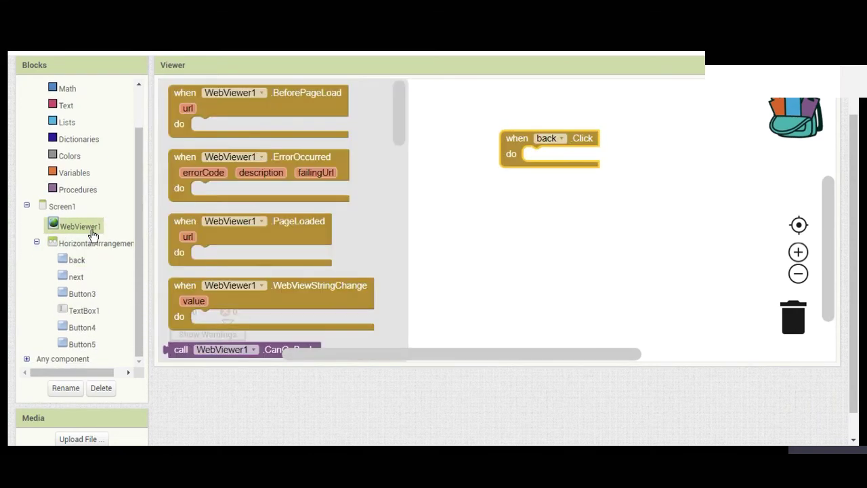
pyautogui.scroll(-3)
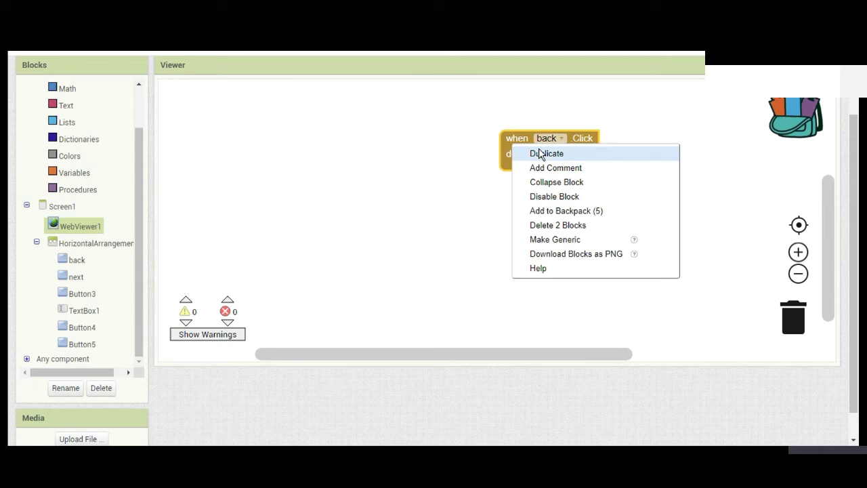
pyautogui.click(546, 153)
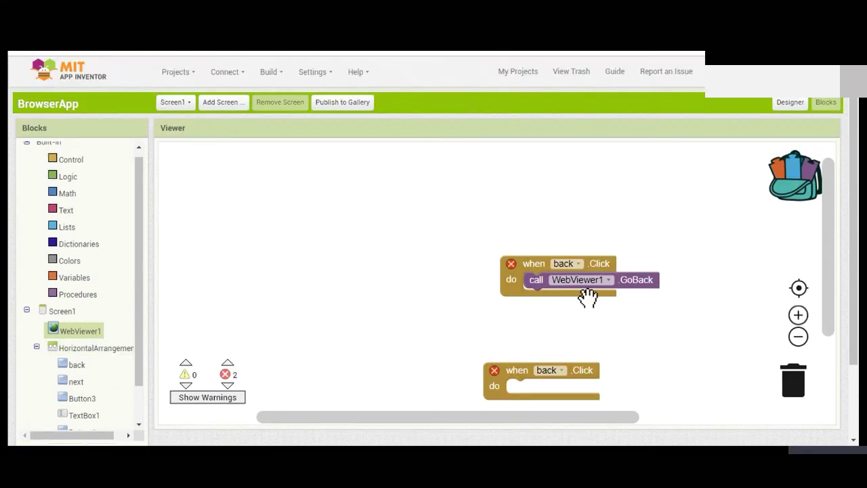
pyautogui.scroll(-3)
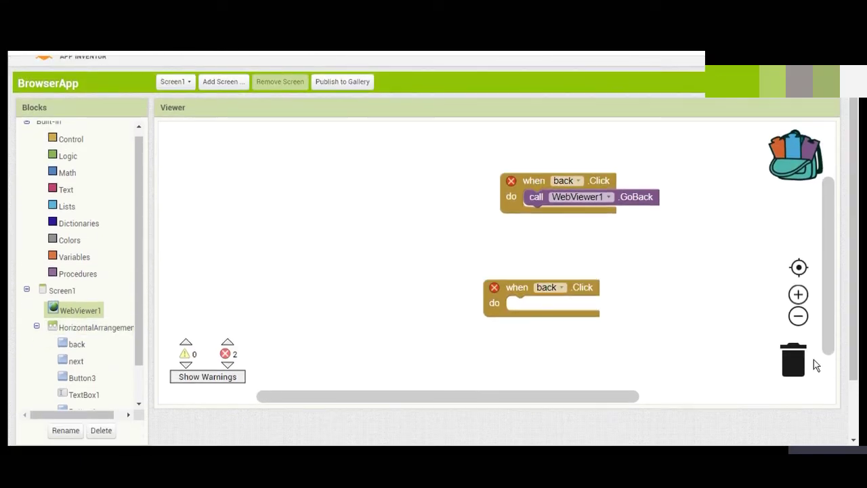
pyautogui.moveTo(346, 325)
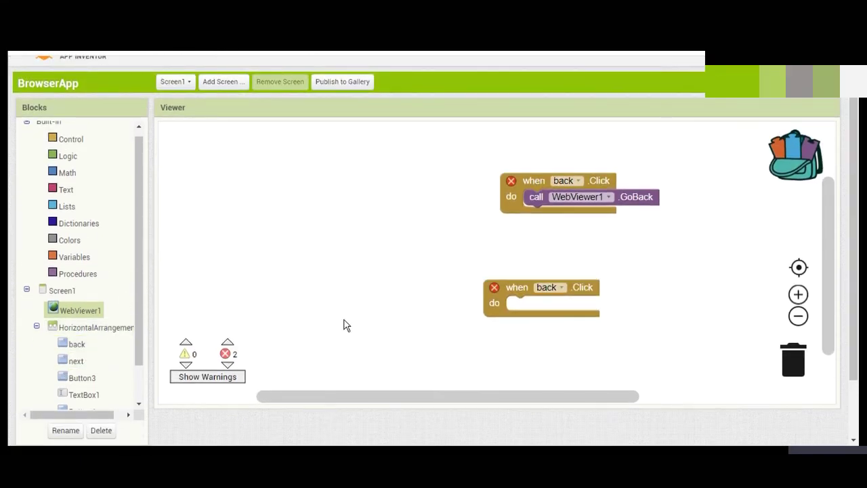
pyautogui.click(561, 287)
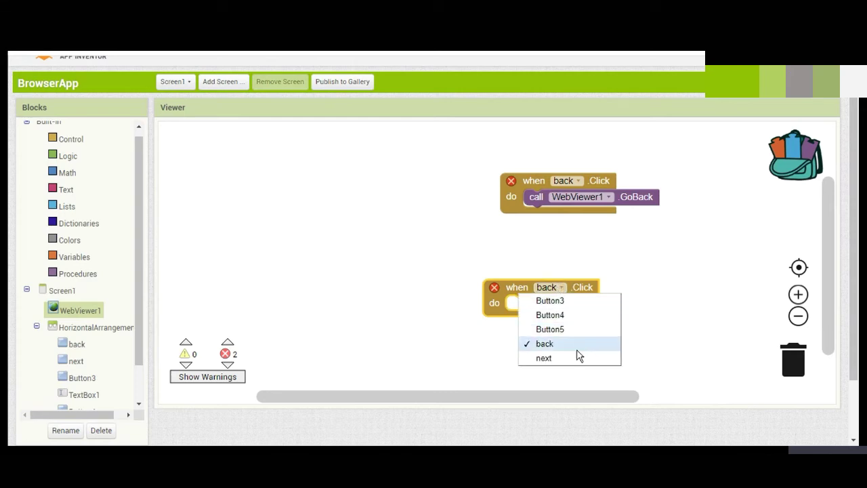
# Point the copied handler at next and snap in WebViewer1.GoForward
pyautogui.click(544, 358)
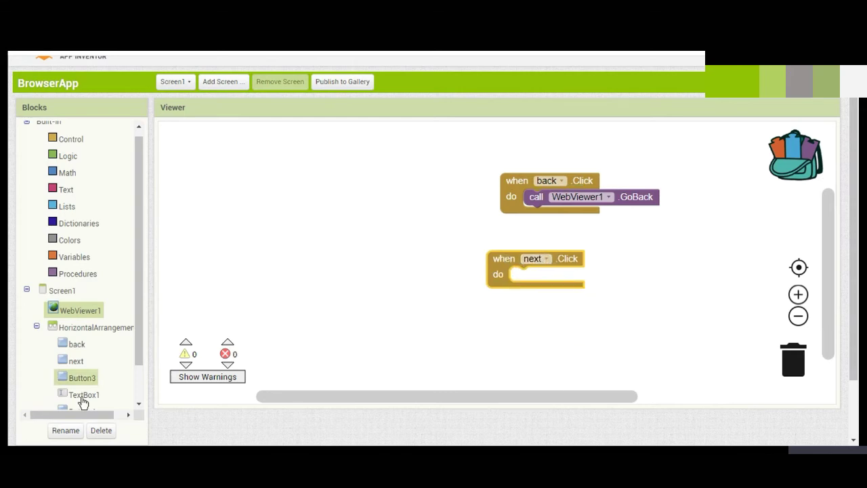
pyautogui.click(81, 311)
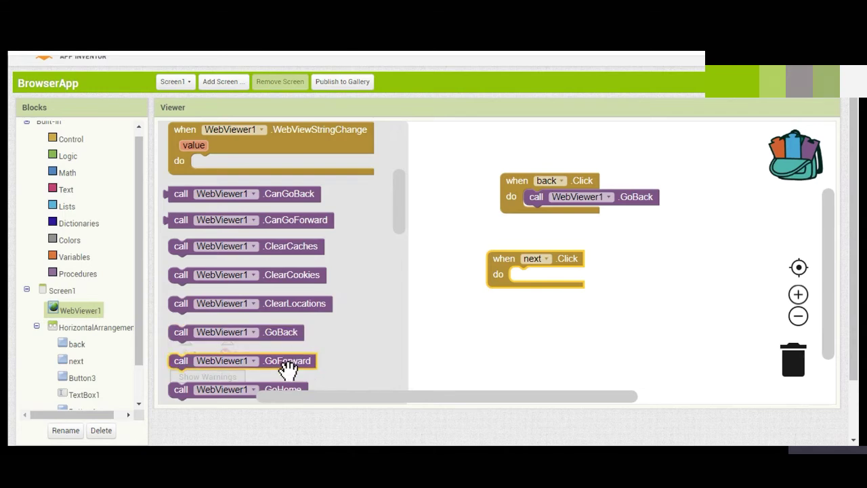
pyautogui.moveTo(282, 361); pyautogui.dragTo(590, 275)
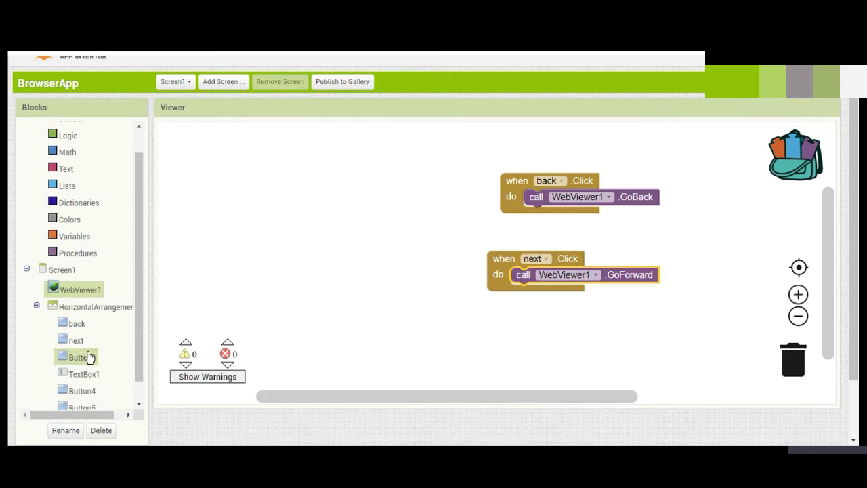
# Add a when Button3.Click handler calling WebViewer1.Reload
pyautogui.click(79, 357)
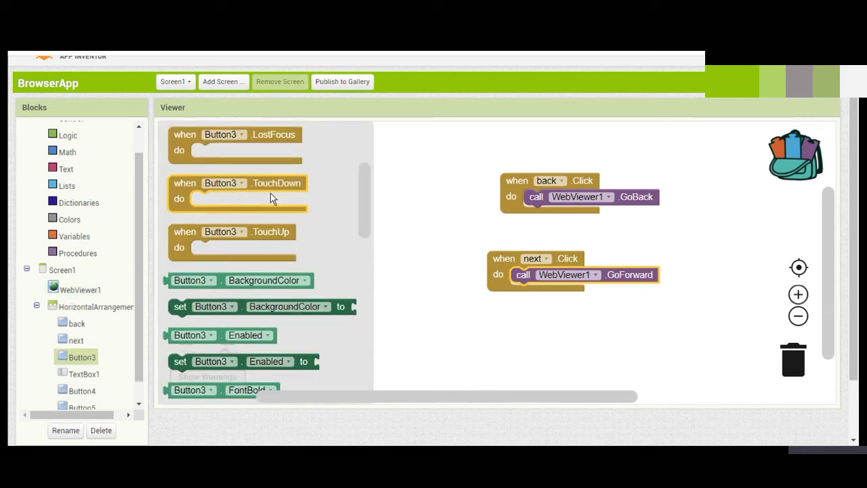
pyautogui.moveTo(238, 182); pyautogui.dragTo(343, 292)
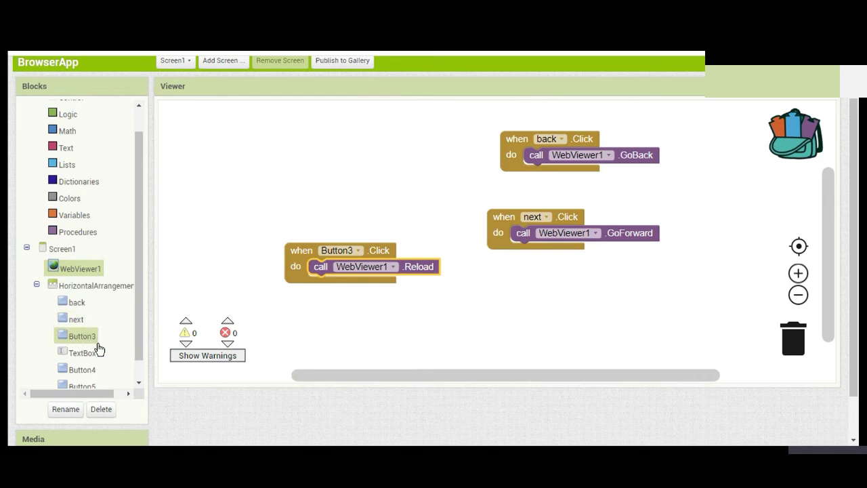
pyautogui.click(82, 369)
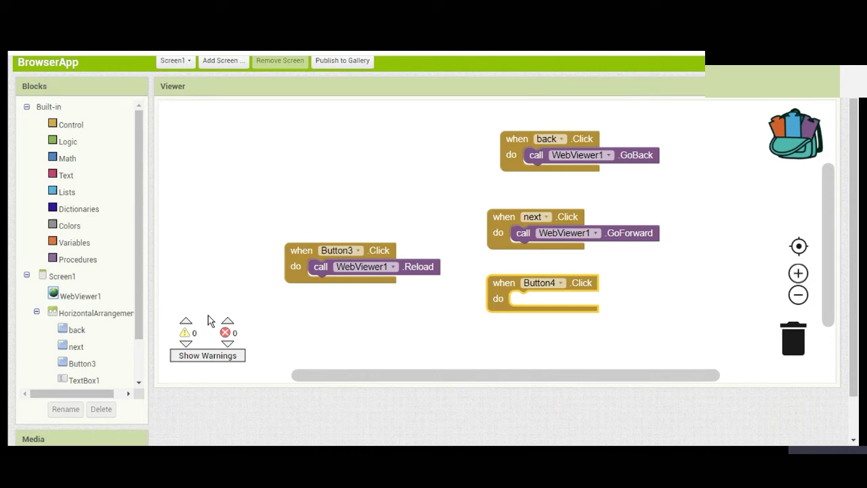
# Wire Button4.Click to WebViewer1.GoToUrl with TextBox1.Text as the url
pyautogui.scroll(-3)
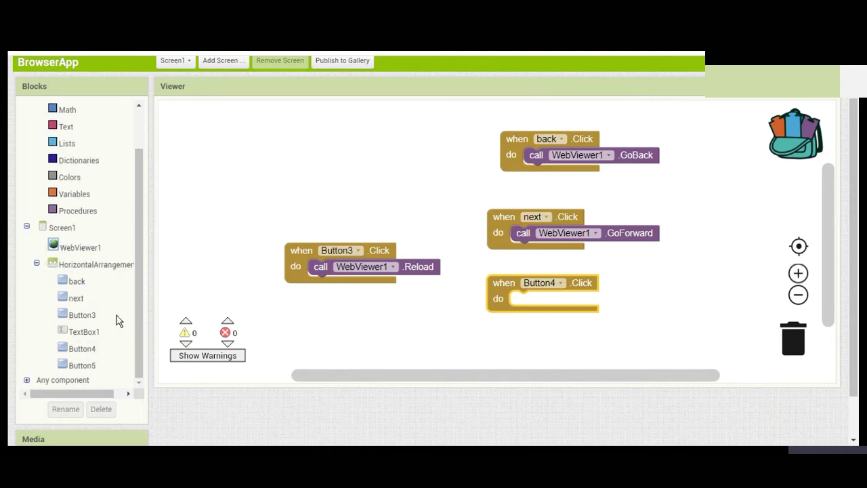
pyautogui.click(81, 247)
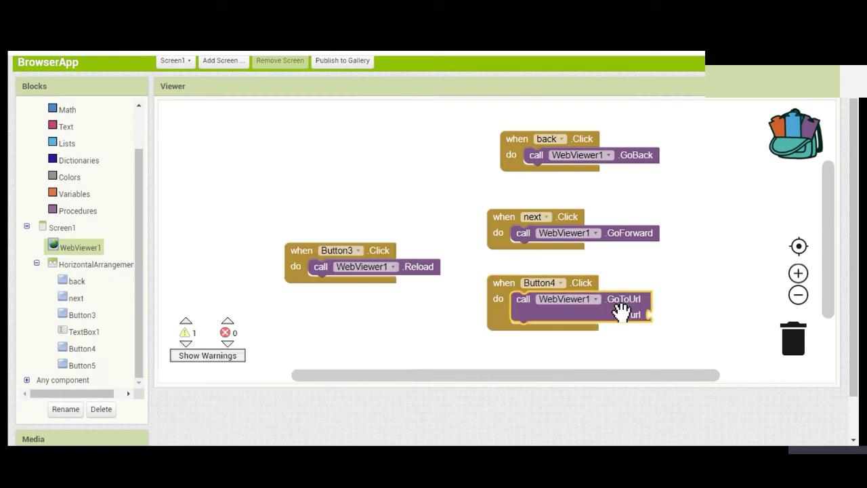
pyautogui.click(84, 332)
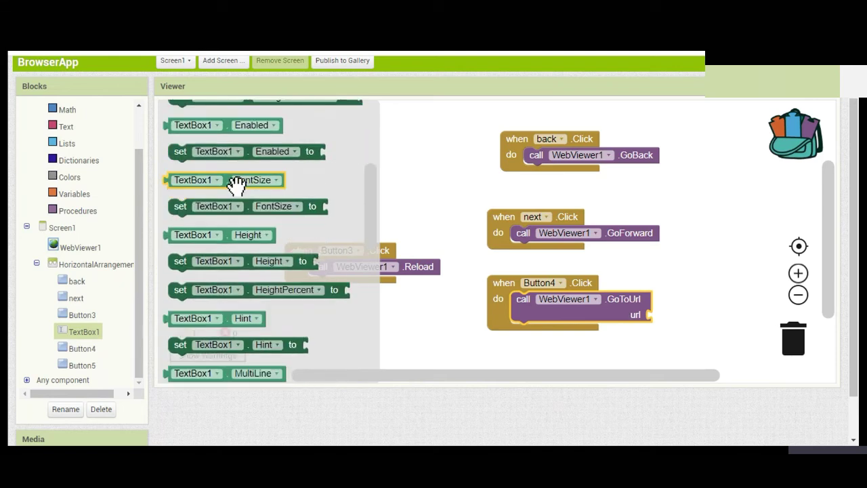
pyautogui.scroll(-3)
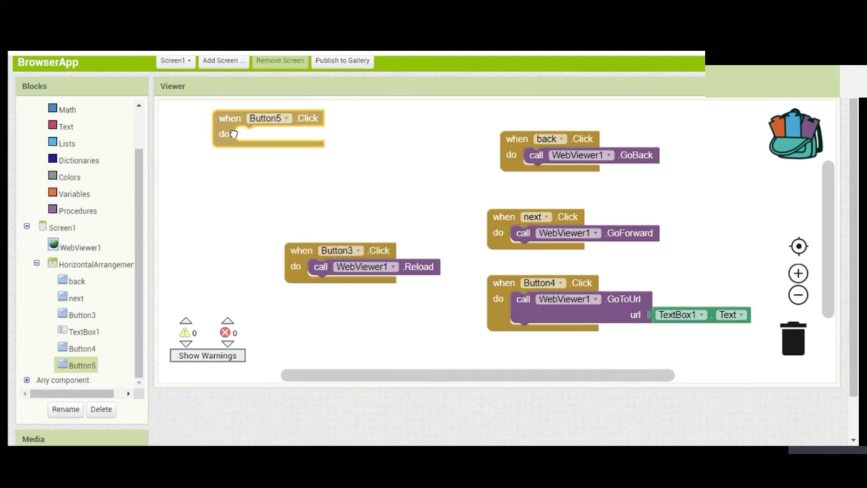
pyautogui.click(82, 348)
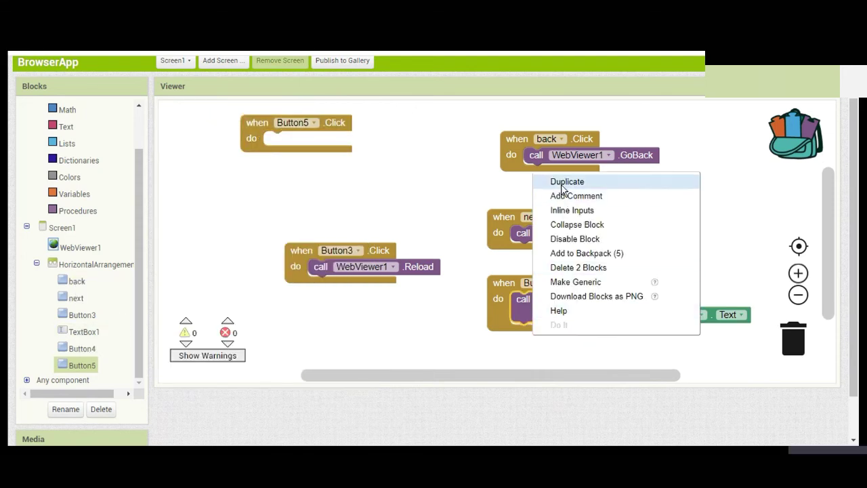
pyautogui.click(567, 181)
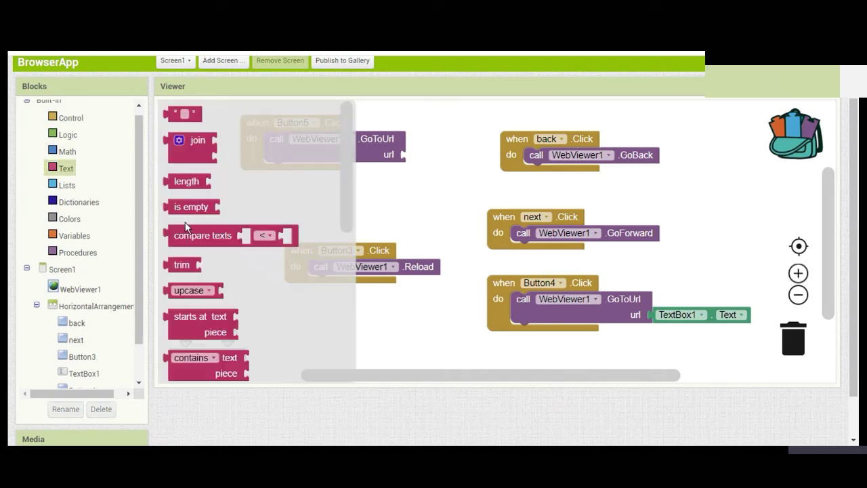
pyautogui.moveTo(171, 169)
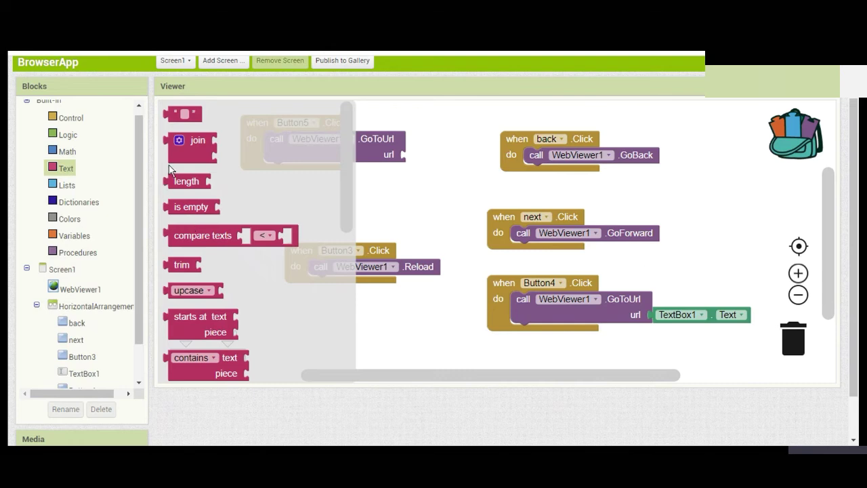
pyautogui.moveTo(187, 113)
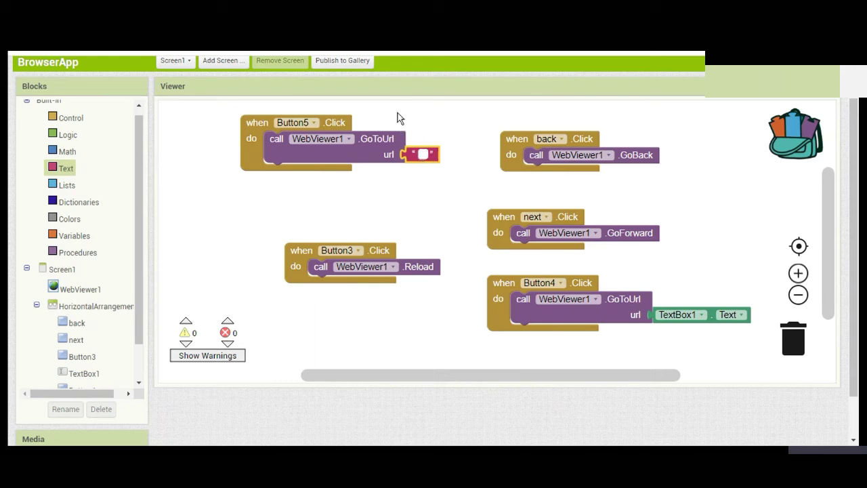
pyautogui.write('www.googl')
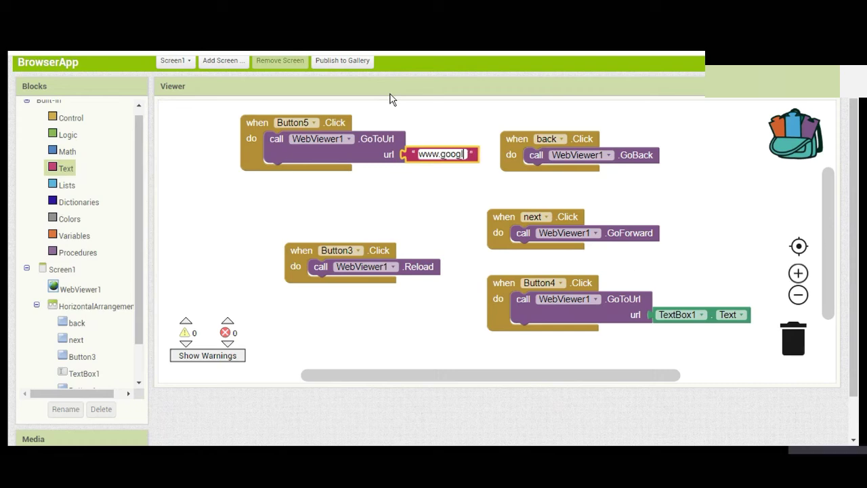
pyautogui.write('e')
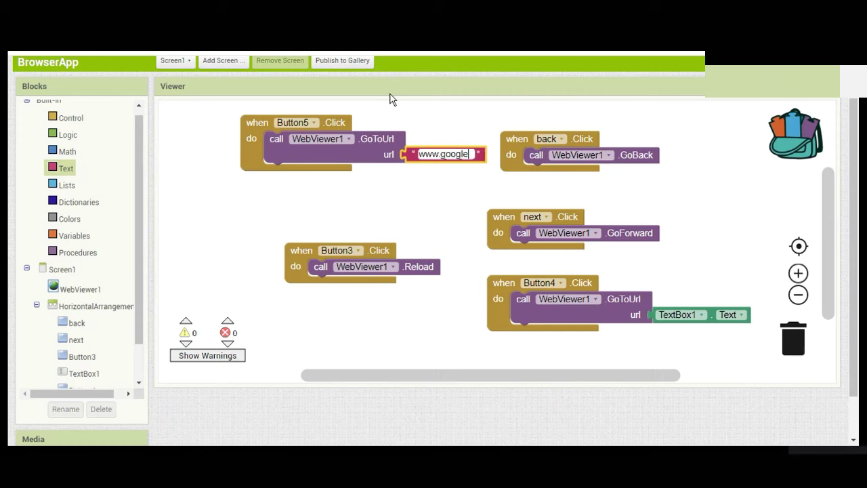
pyautogui.write('.com')
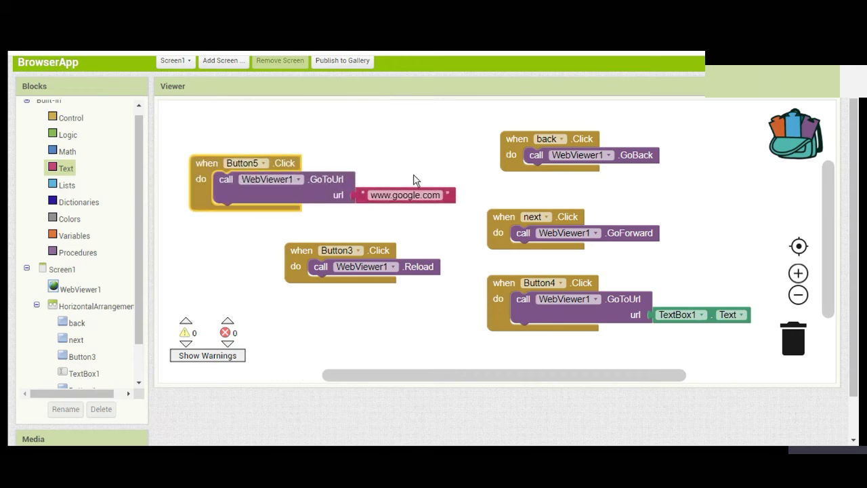
pyautogui.moveTo(736, 187)
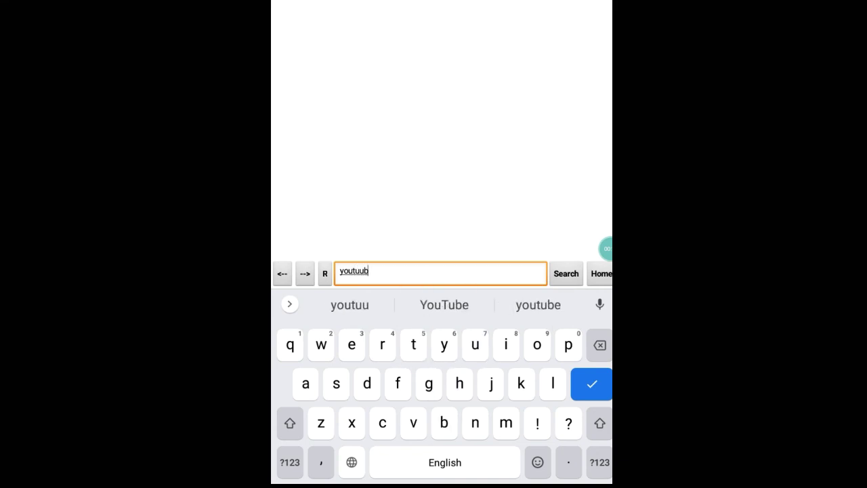
# Load YouTube.com in the app and open the "4 Amazing Apps, Tips and Tricks" video
pyautogui.click(443, 305)
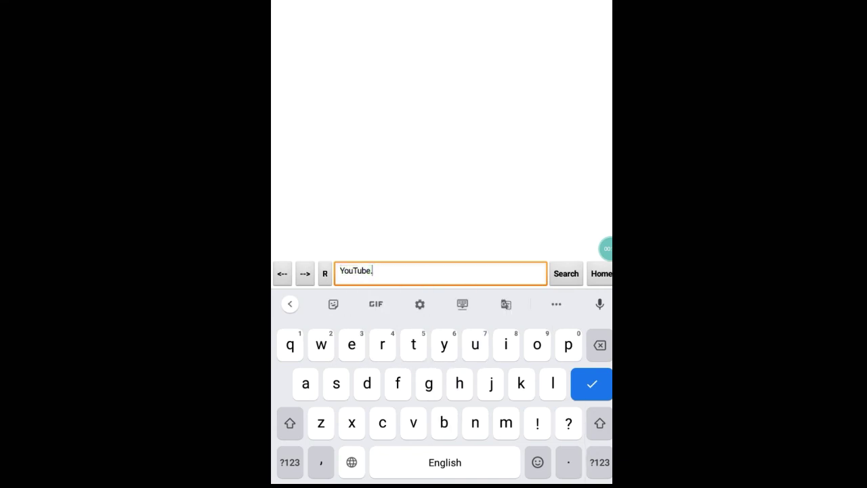
pyautogui.click(556, 304)
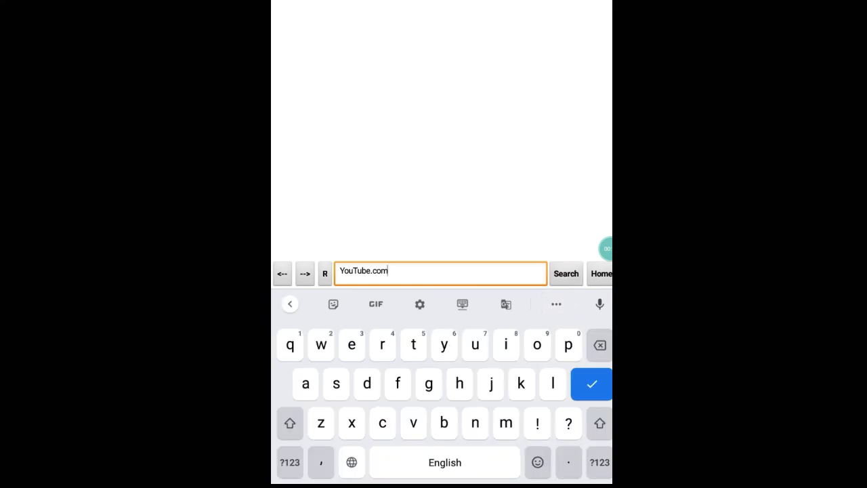
pyautogui.click(565, 273)
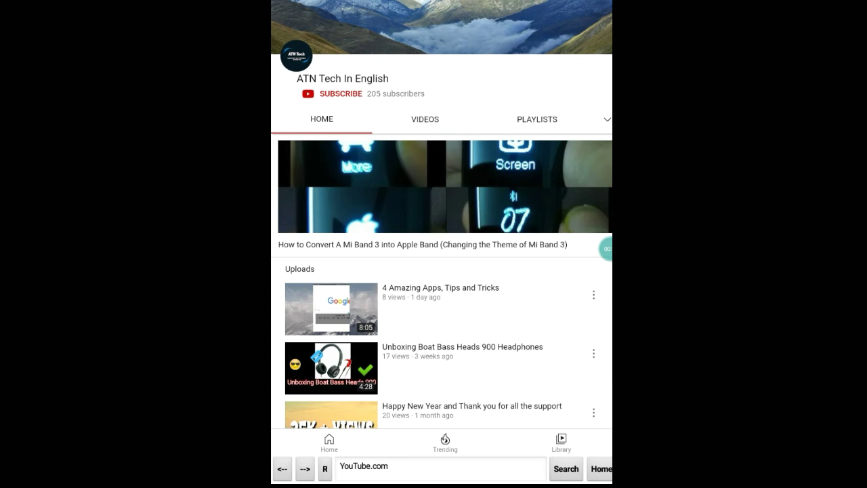
pyautogui.click(331, 308)
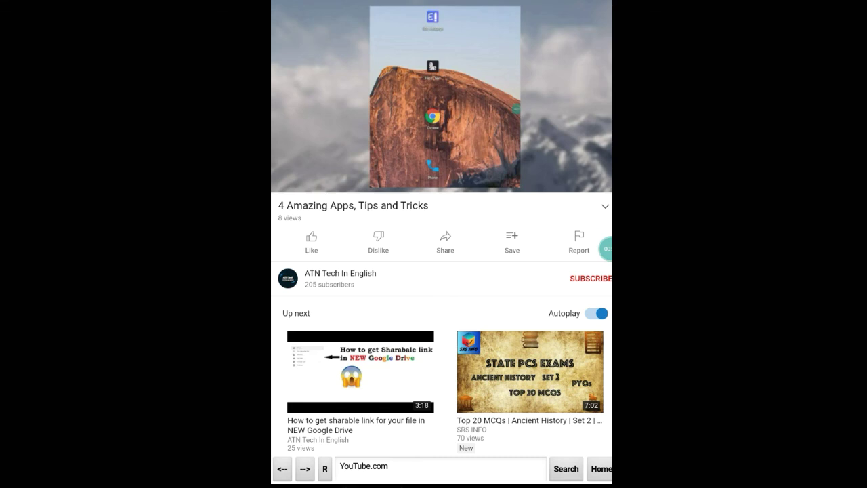
pyautogui.click(439, 468)
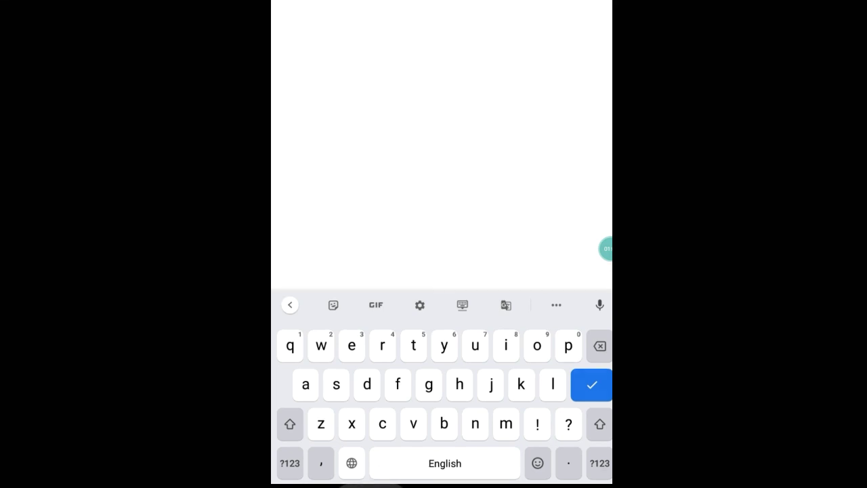
# Dismiss the keyboard, start typing a new address, then tap Home to load Google
pyautogui.click(591, 385)
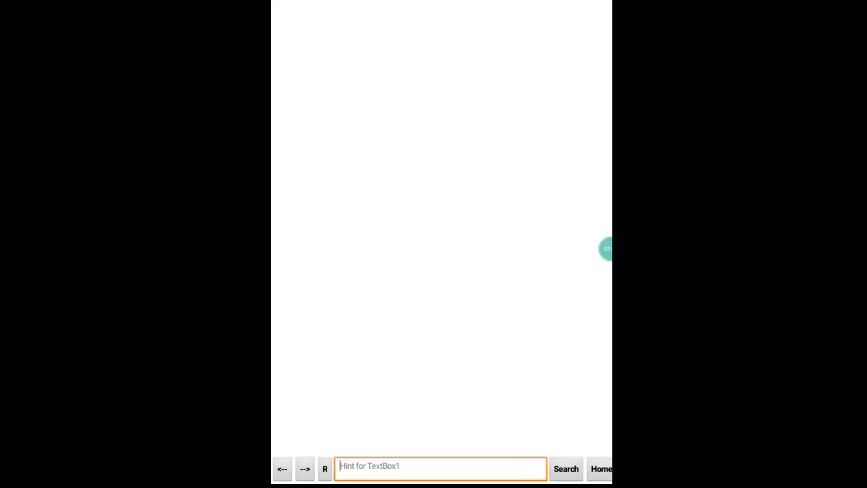
pyautogui.click(440, 468)
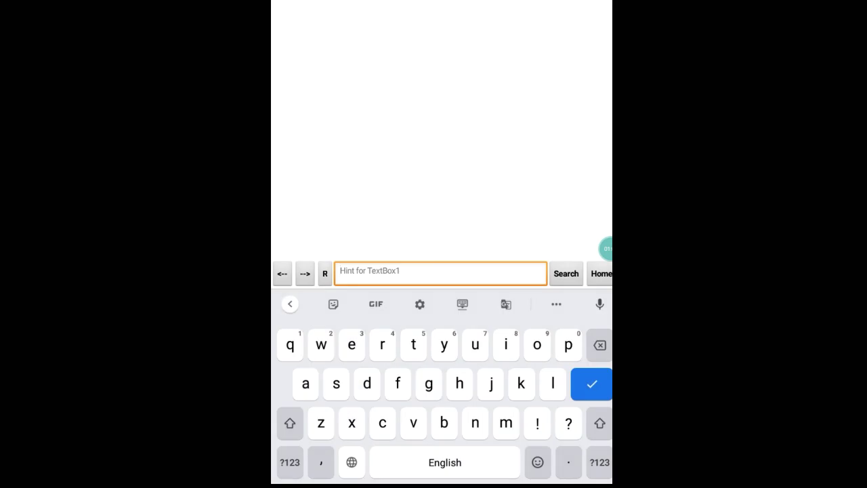
pyautogui.write('yo')
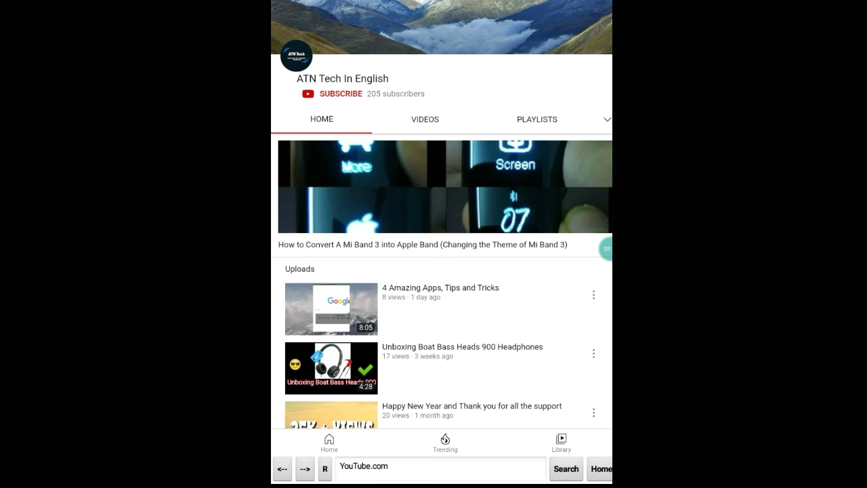
pyautogui.click(599, 469)
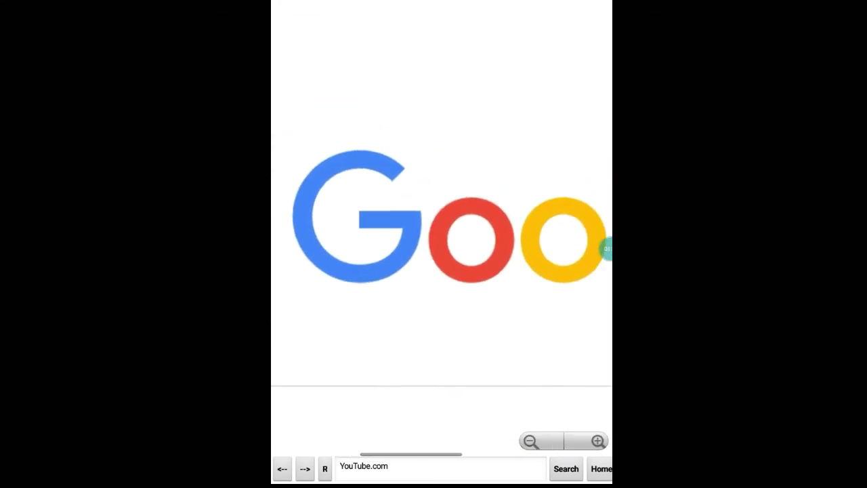
pyautogui.scroll(-3)
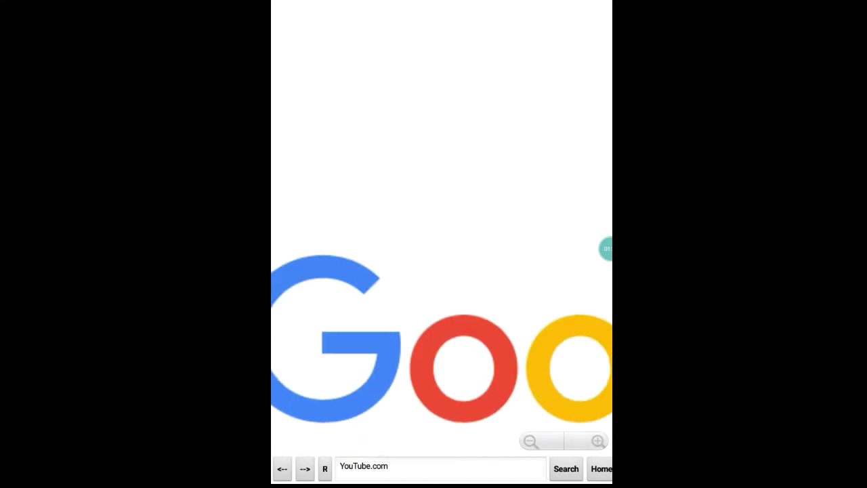